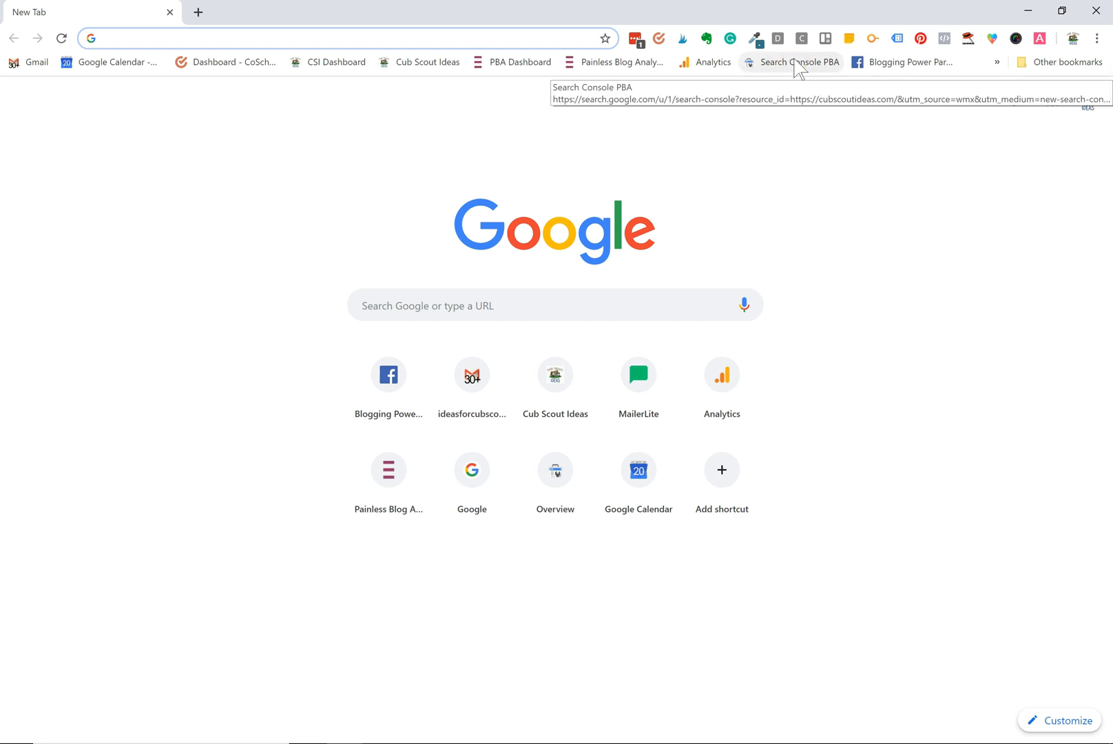
Open Search Console from the 'Search Console PBA' bookmark, landing on the cubscoutideas.com overview
{"action": "left_click", "coordinate": [799, 62]}
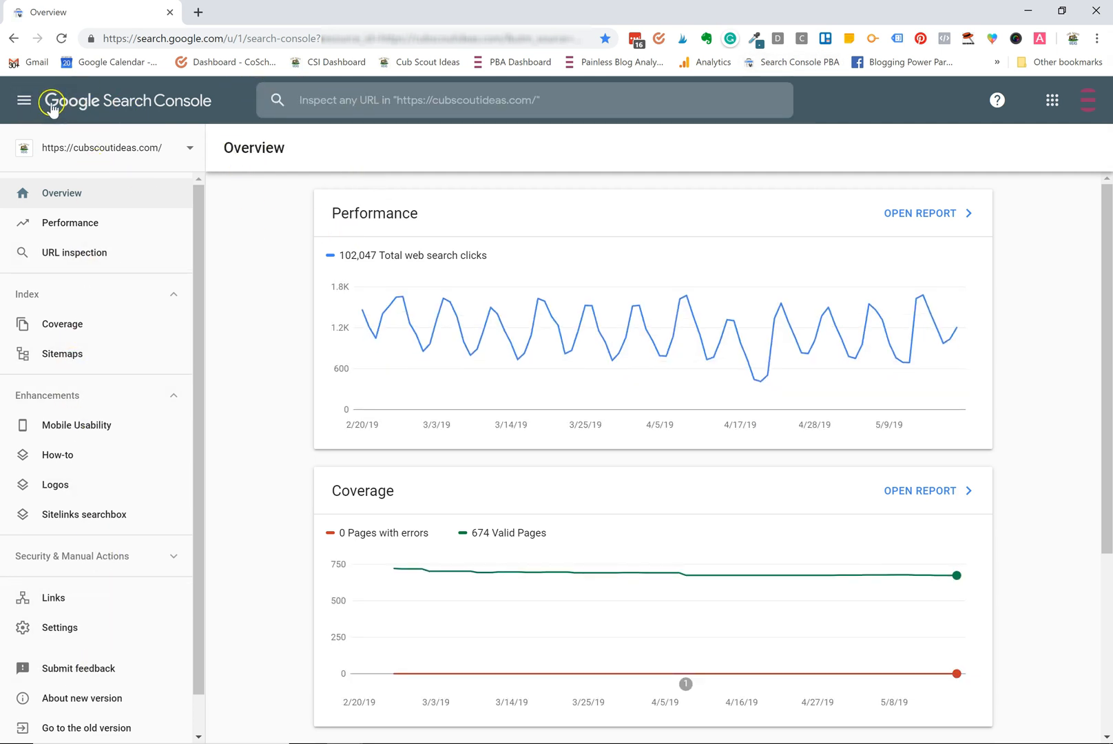
Toggle the navigation panel and expand the property selector listing the available sites
{"action": "left_click", "coordinate": [23, 100]}
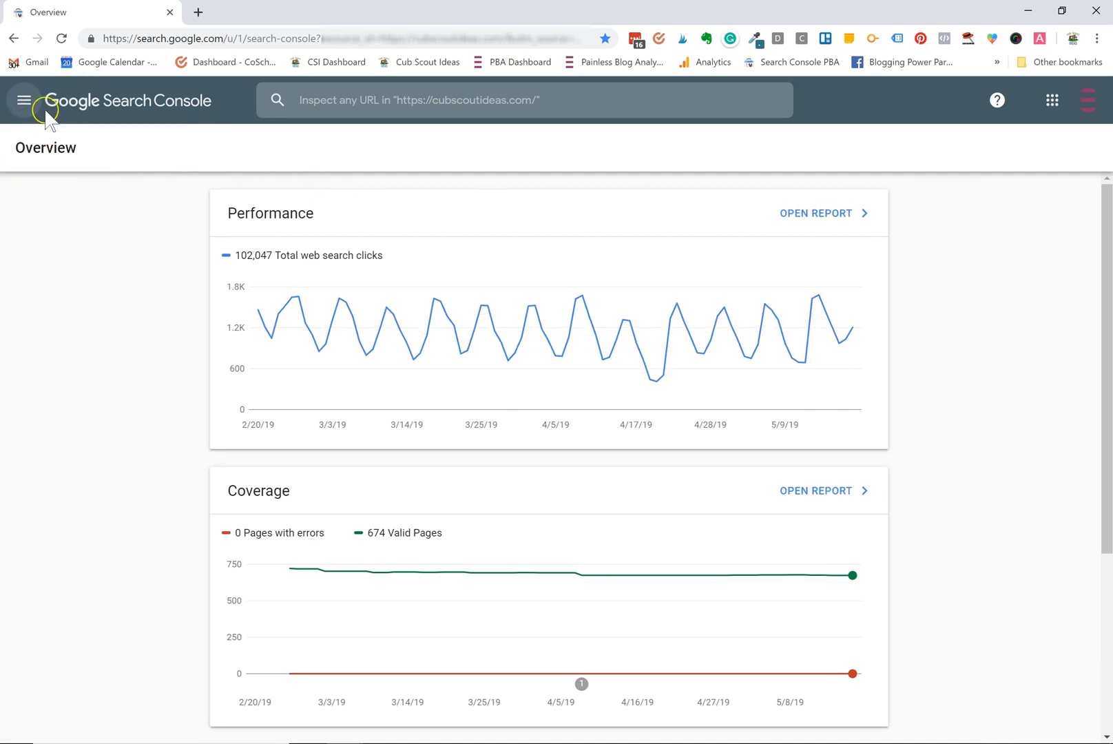
{"action": "mouse_move", "coordinate": [25, 101]}
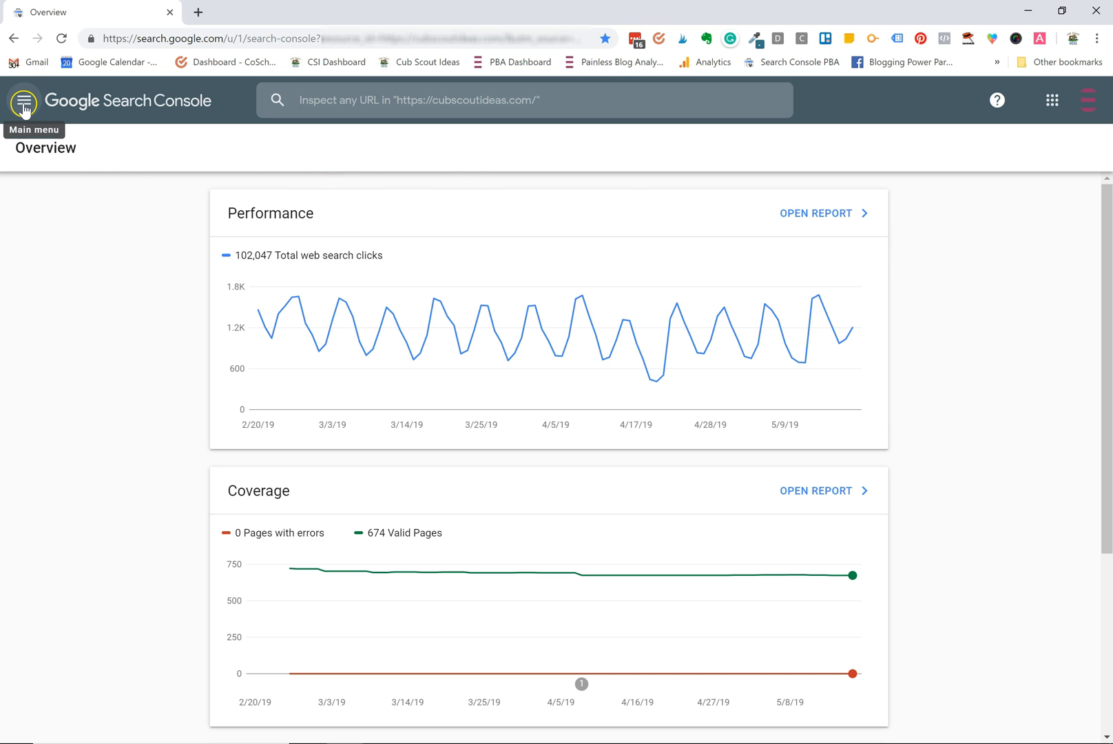
{"action": "left_click", "coordinate": [23, 99]}
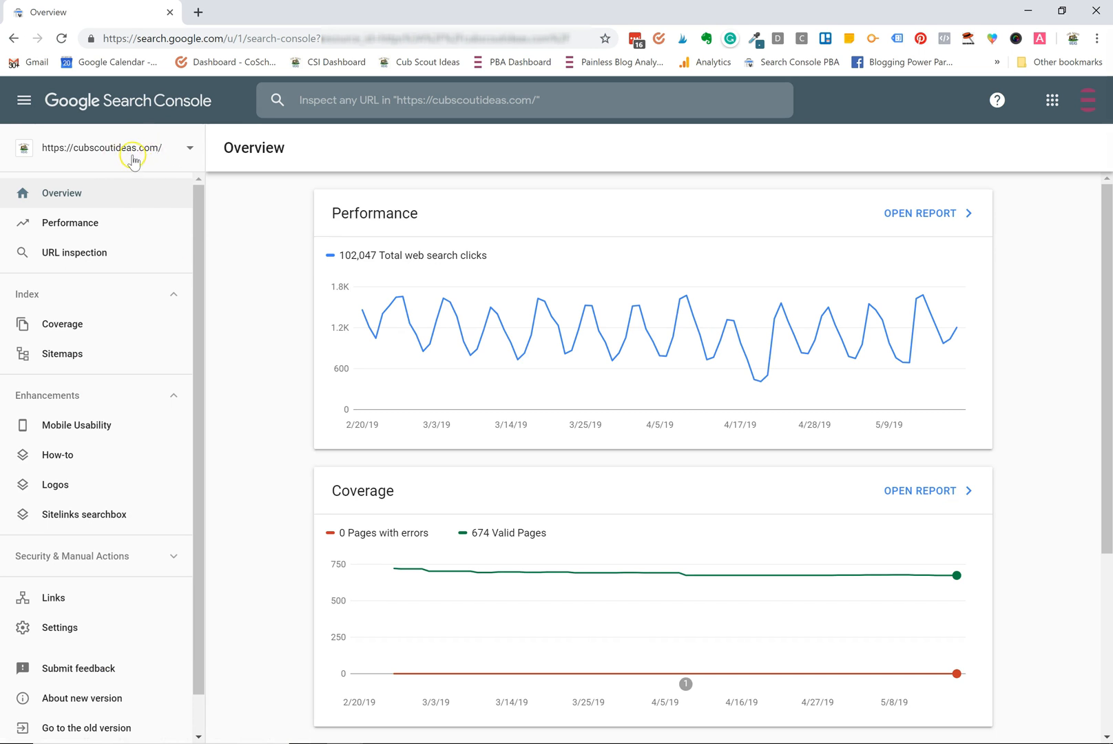
{"action": "mouse_move", "coordinate": [121, 154]}
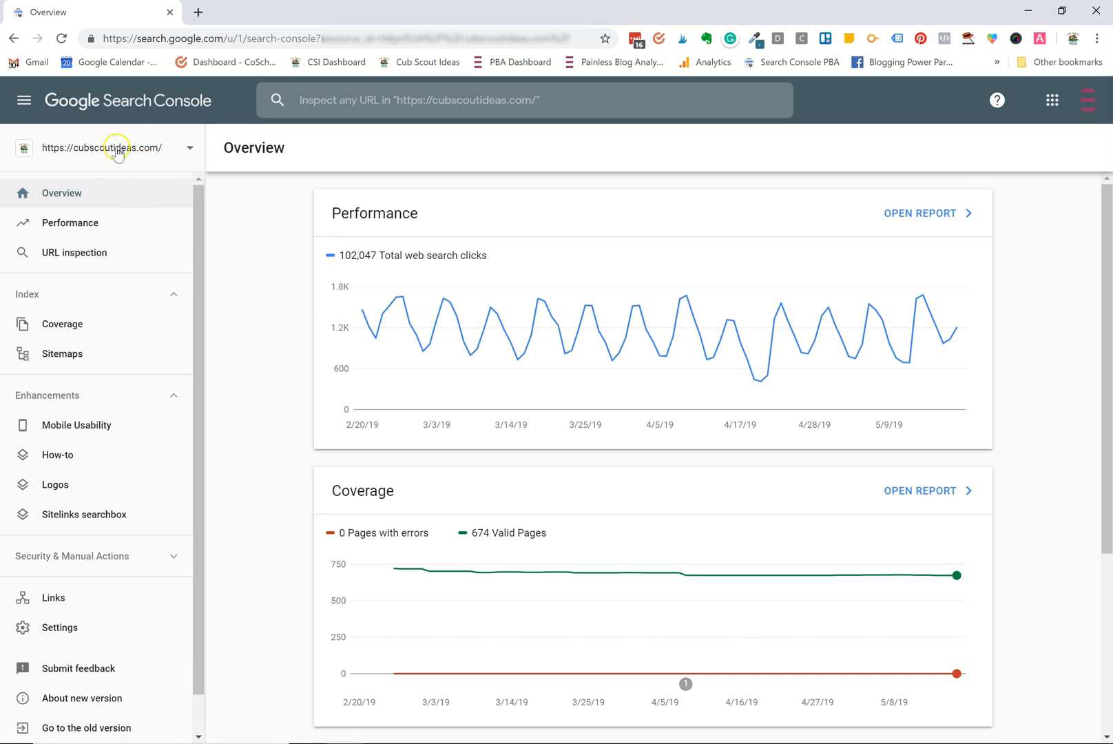
{"action": "mouse_move", "coordinate": [566, 347]}
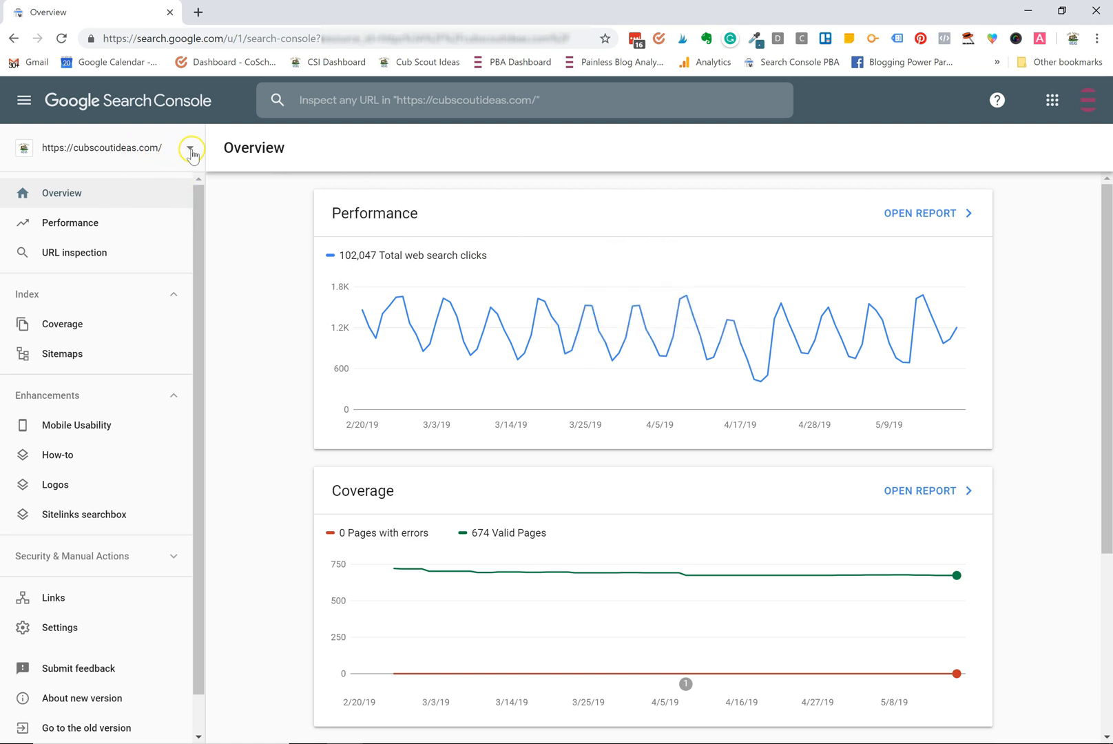
{"action": "left_click", "coordinate": [191, 148]}
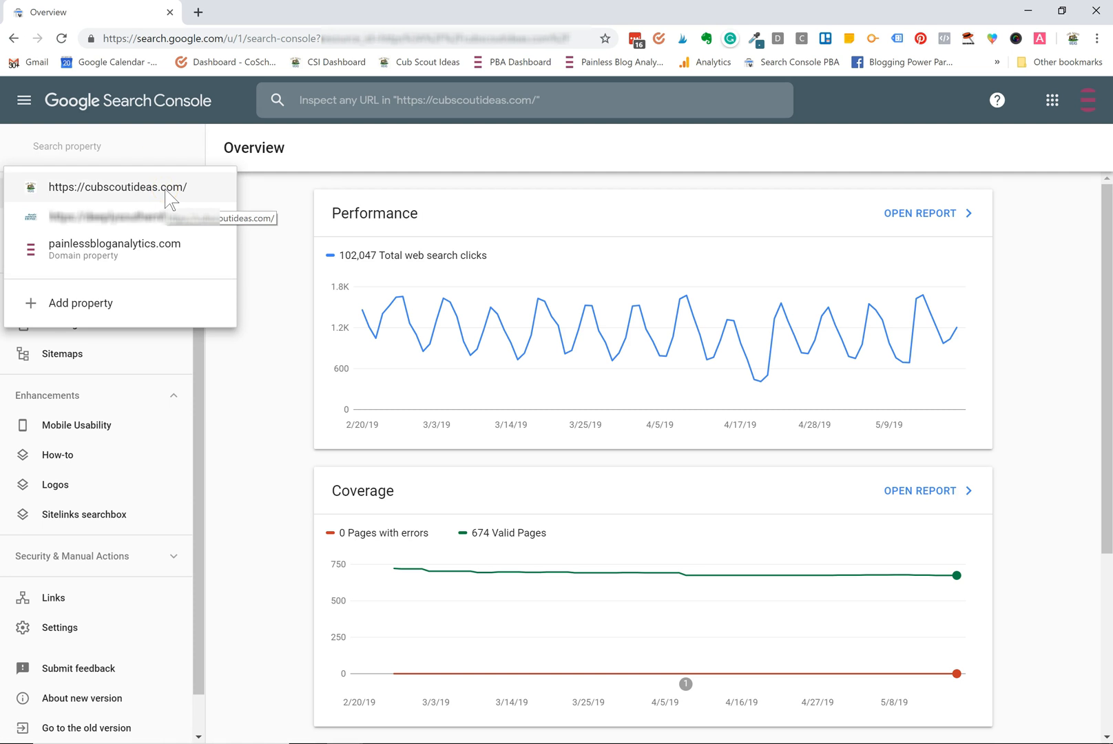
{"action": "mouse_move", "coordinate": [222, 222]}
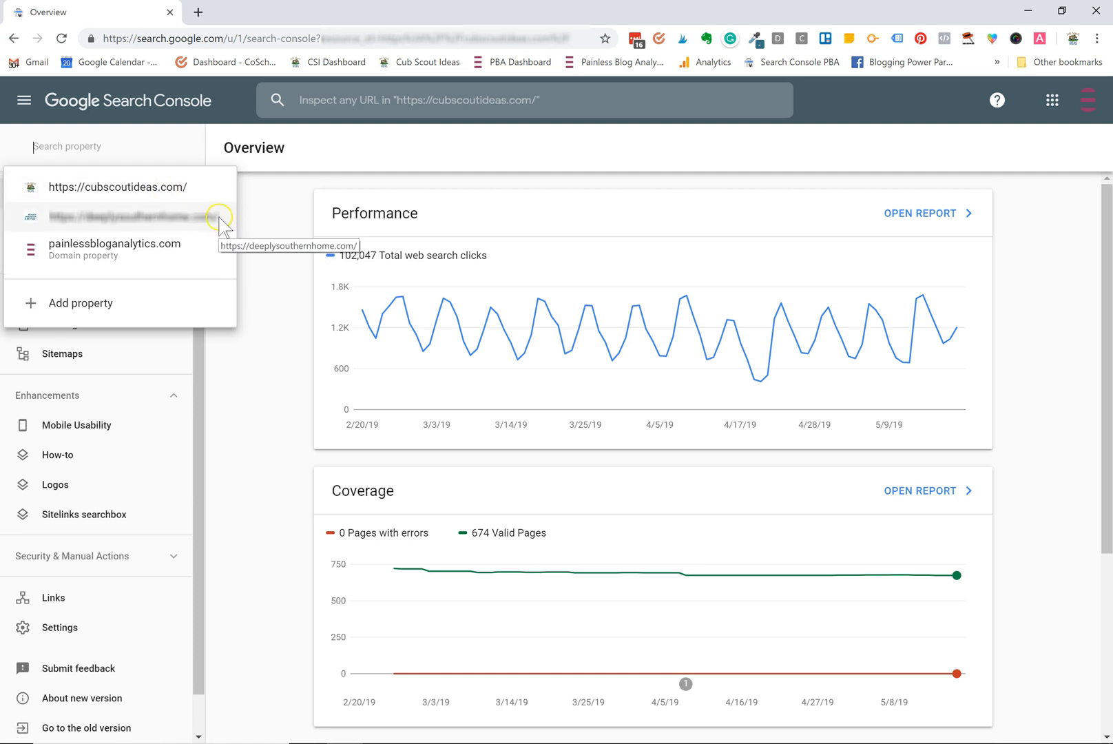
{"action": "mouse_move", "coordinate": [145, 251]}
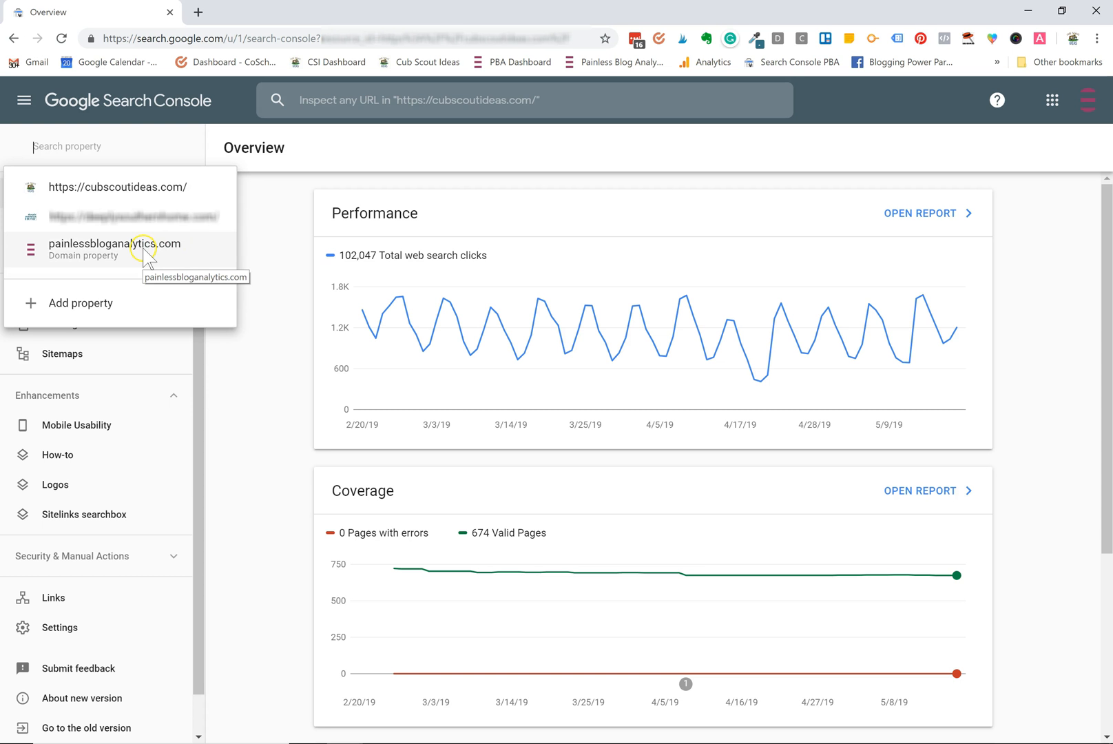
Select painlessbloganalytics.com so its overview loads (16 clicks, 29 valid pages)
{"action": "left_click", "coordinate": [114, 249]}
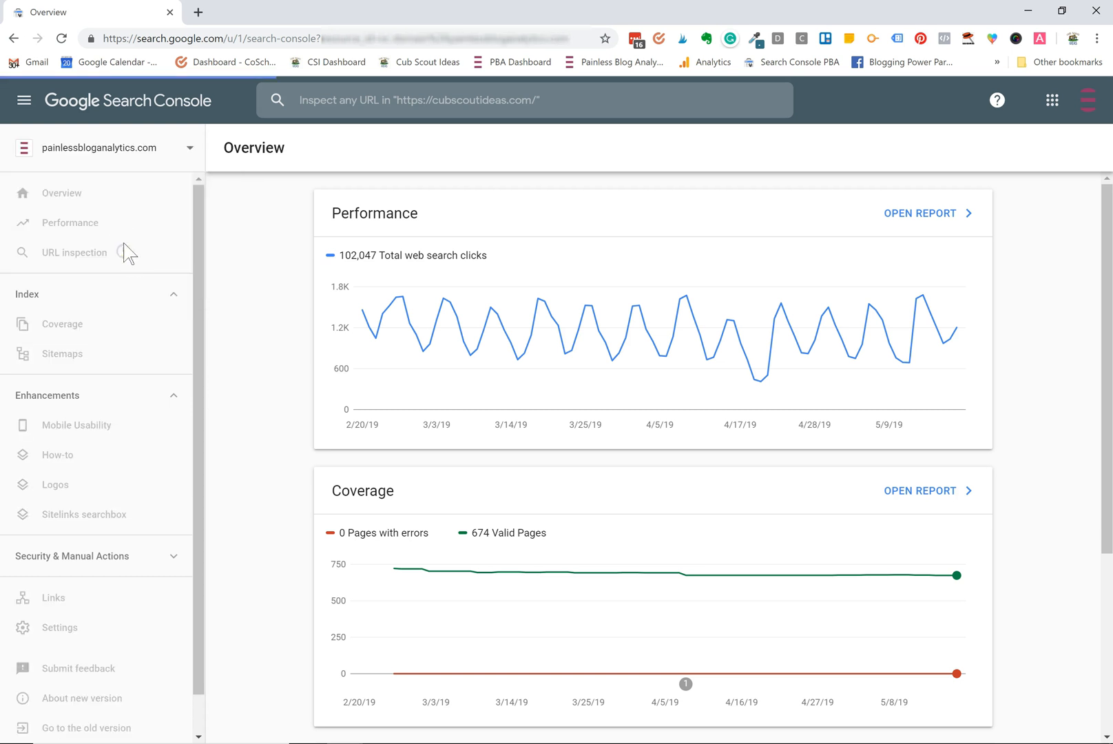
{"action": "left_click", "coordinate": [99, 147]}
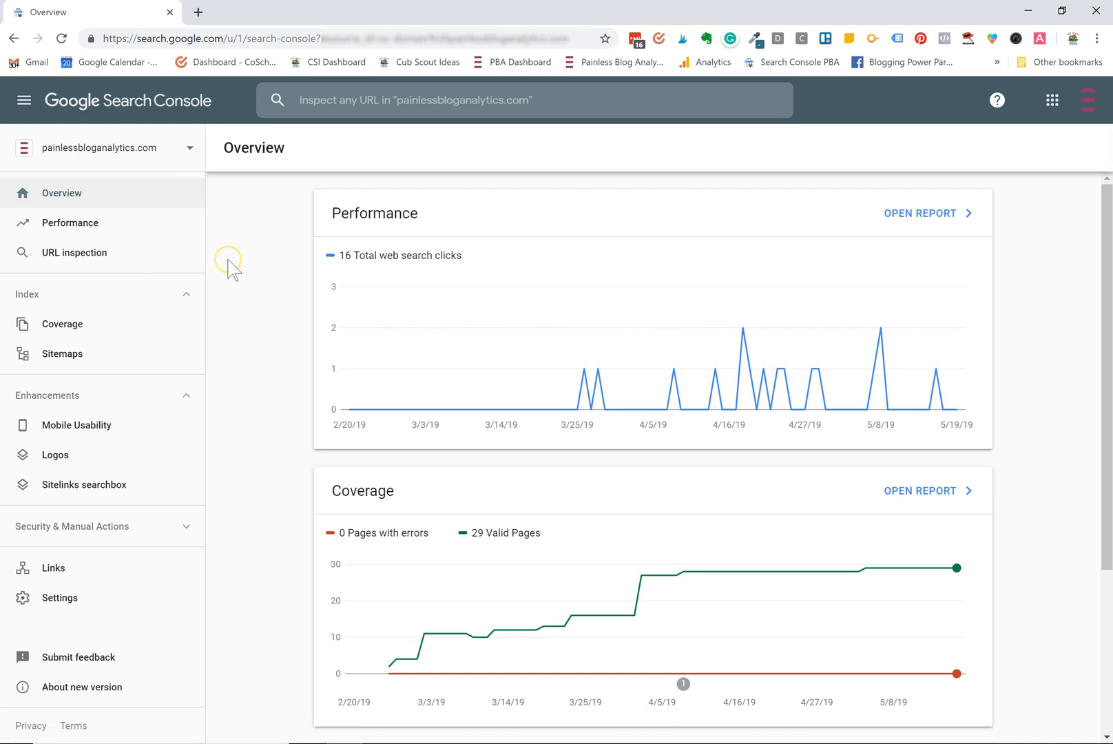
{"action": "mouse_move", "coordinate": [234, 270]}
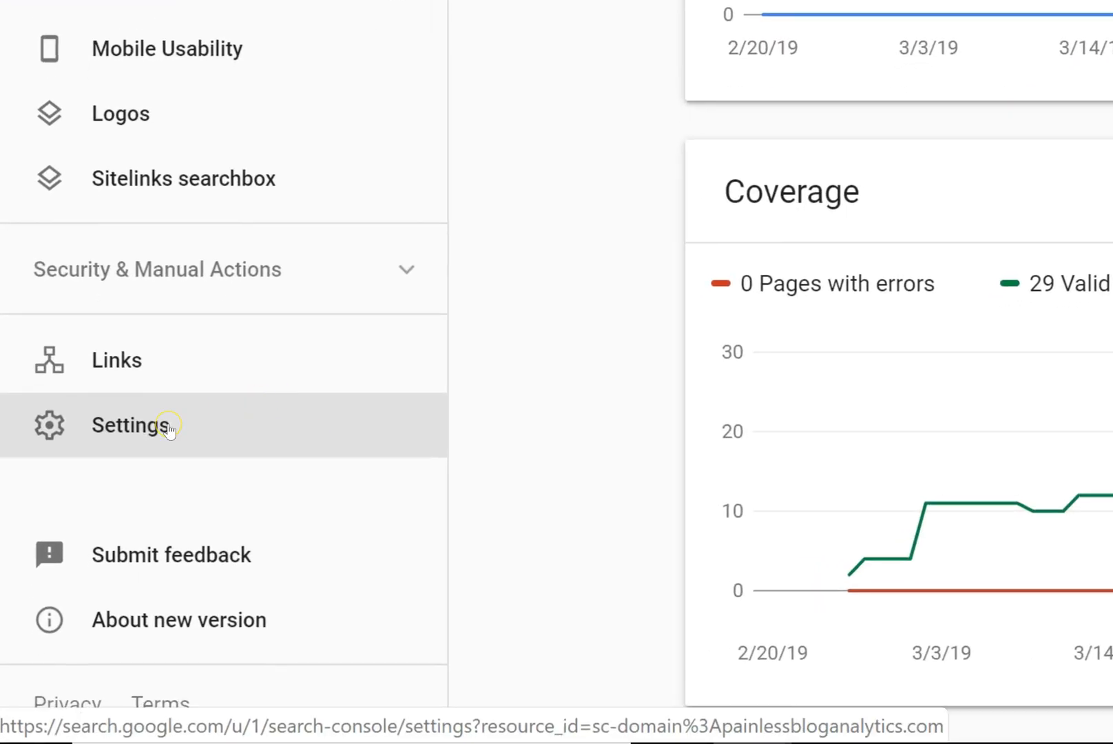
{"action": "mouse_move", "coordinate": [202, 438]}
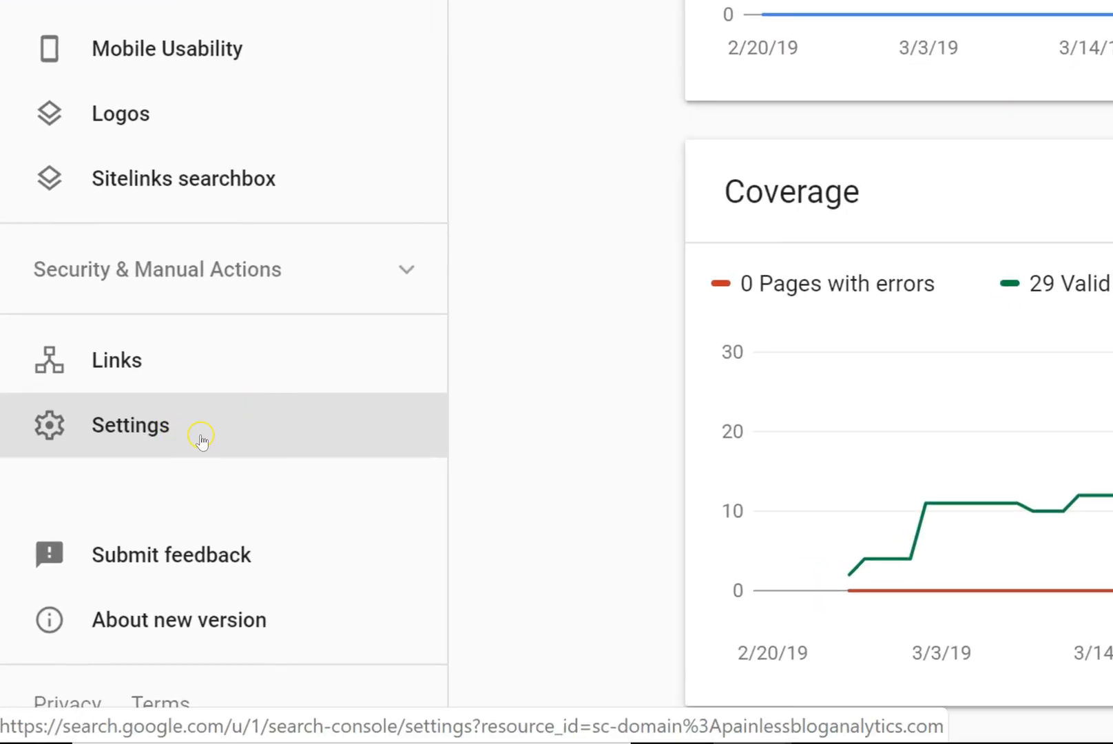
Go to Settings > Users and permissions for painlessbloganalytics.com, showing the two owners
{"action": "left_click", "coordinate": [130, 424]}
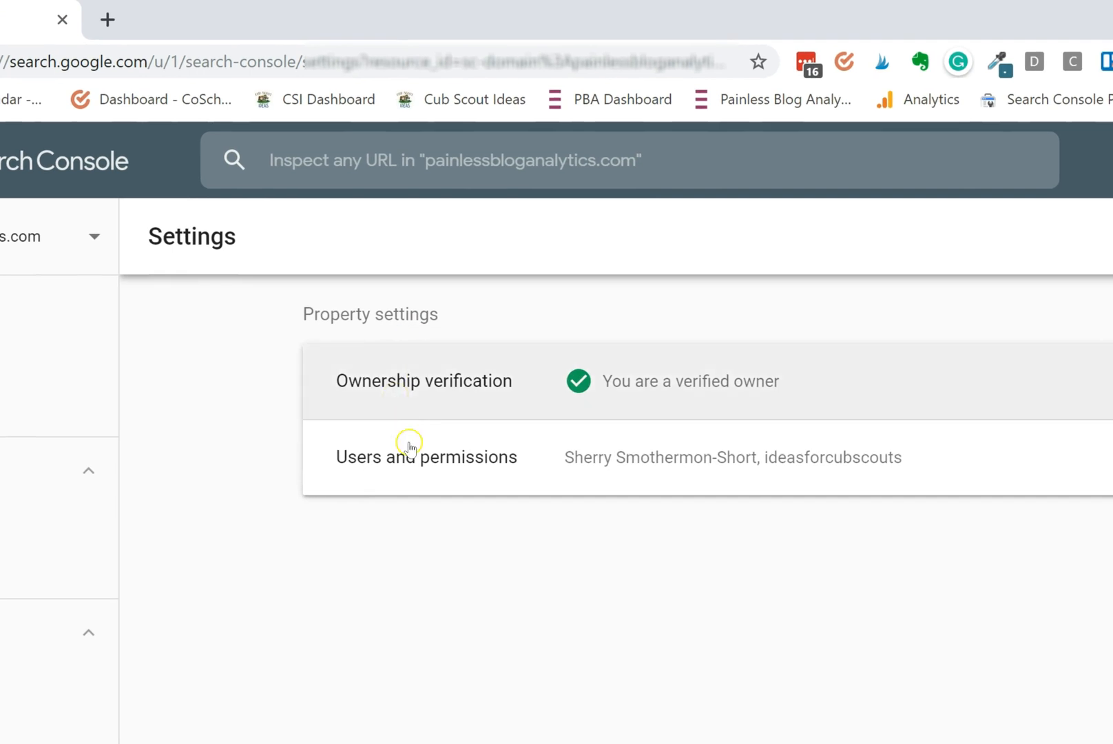
{"action": "left_click", "coordinate": [425, 456]}
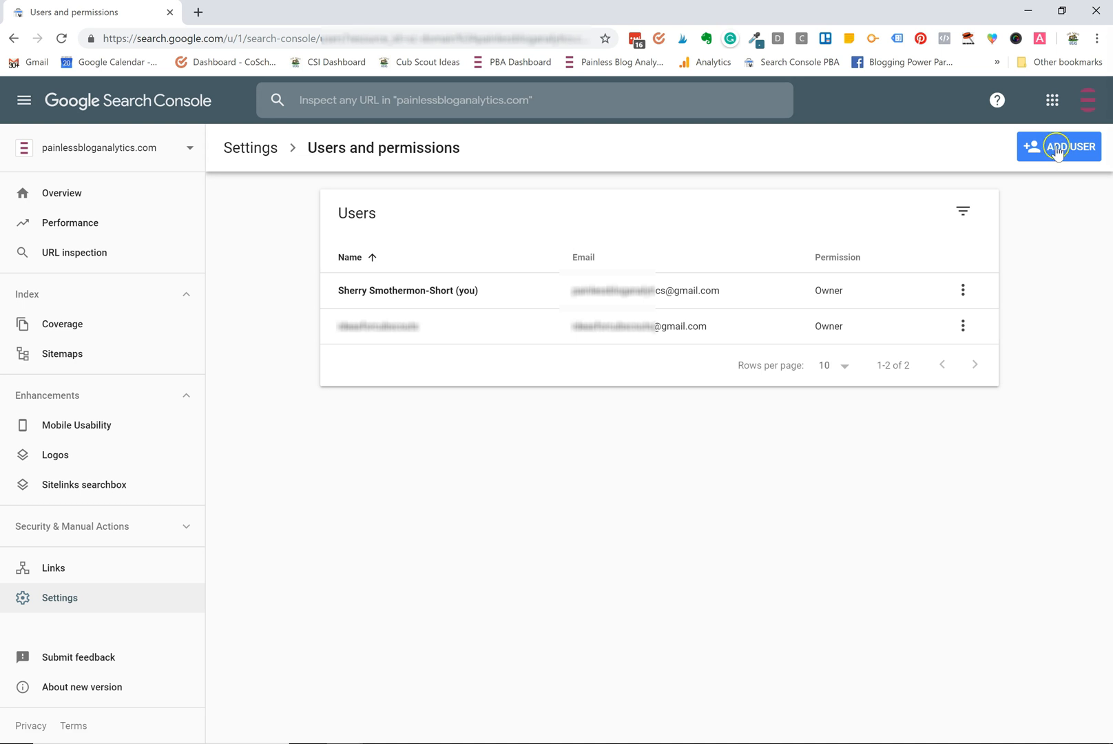
{"action": "left_click", "coordinate": [1059, 146]}
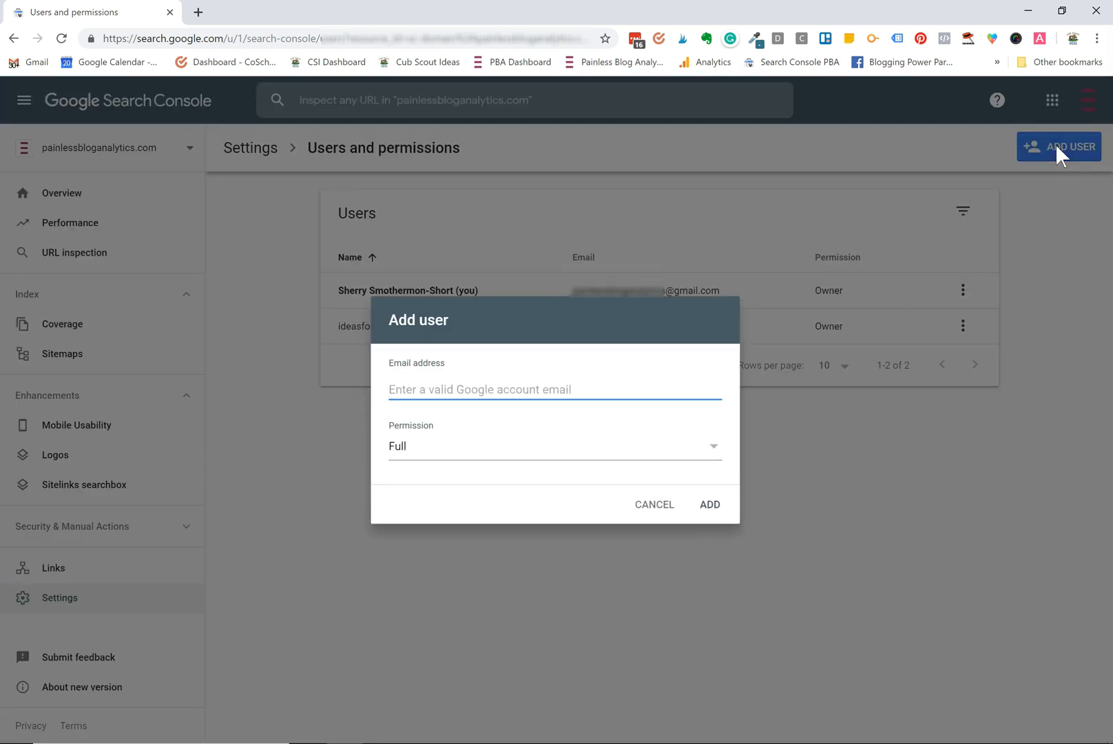
{"action": "mouse_move", "coordinate": [620, 418]}
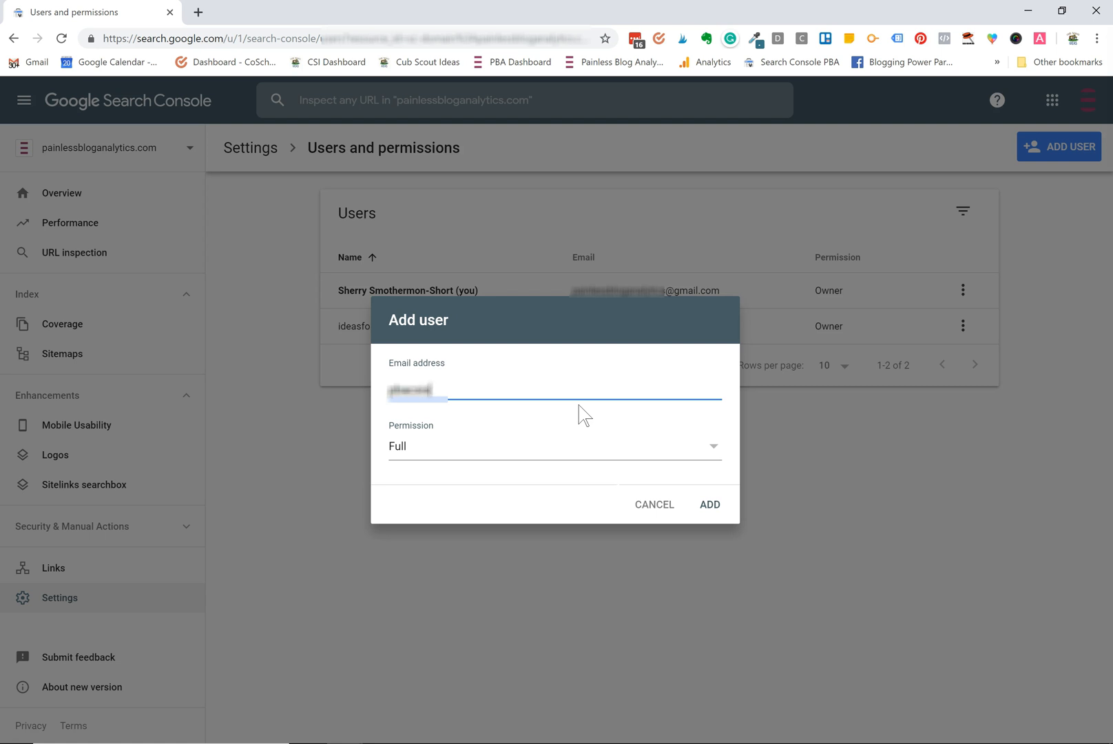
{"action": "type", "text": "@gmail.co"}
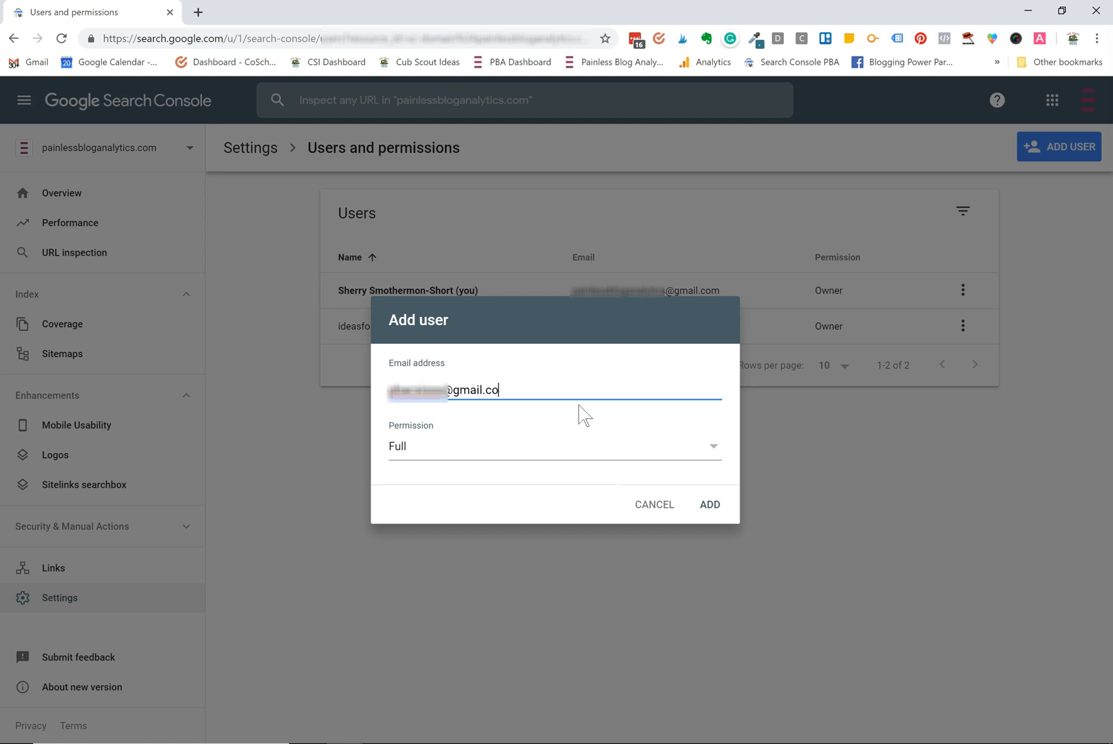
{"action": "type", "text": "m"}
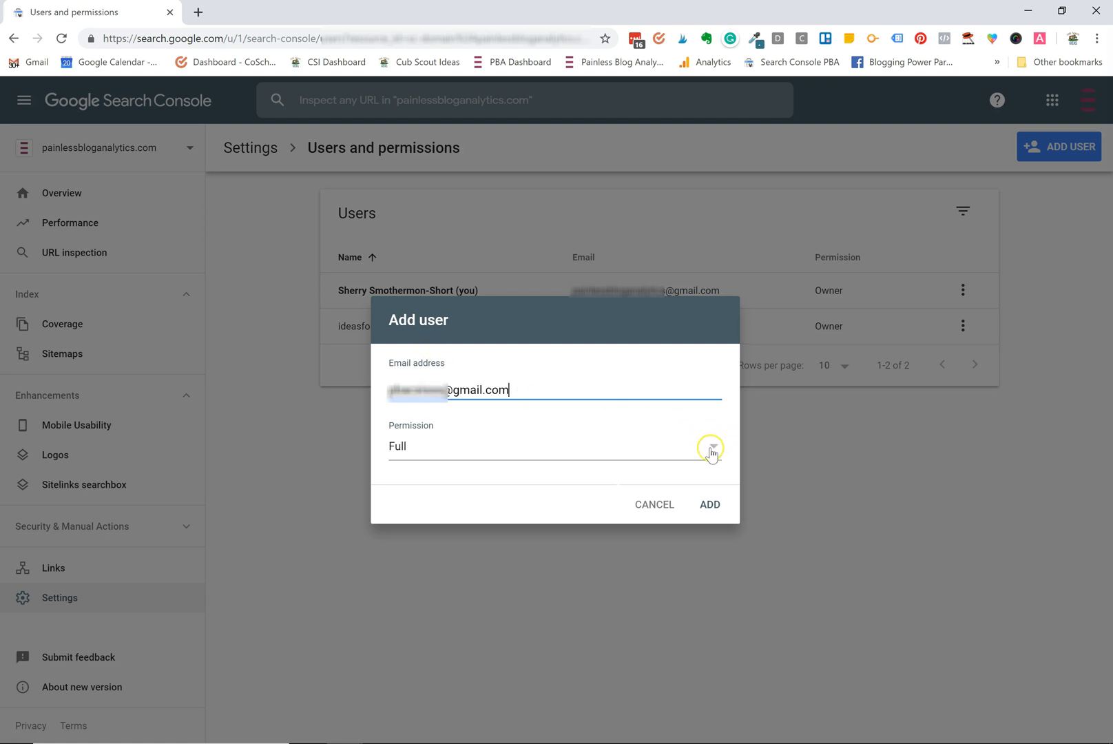
{"action": "mouse_move", "coordinate": [713, 450]}
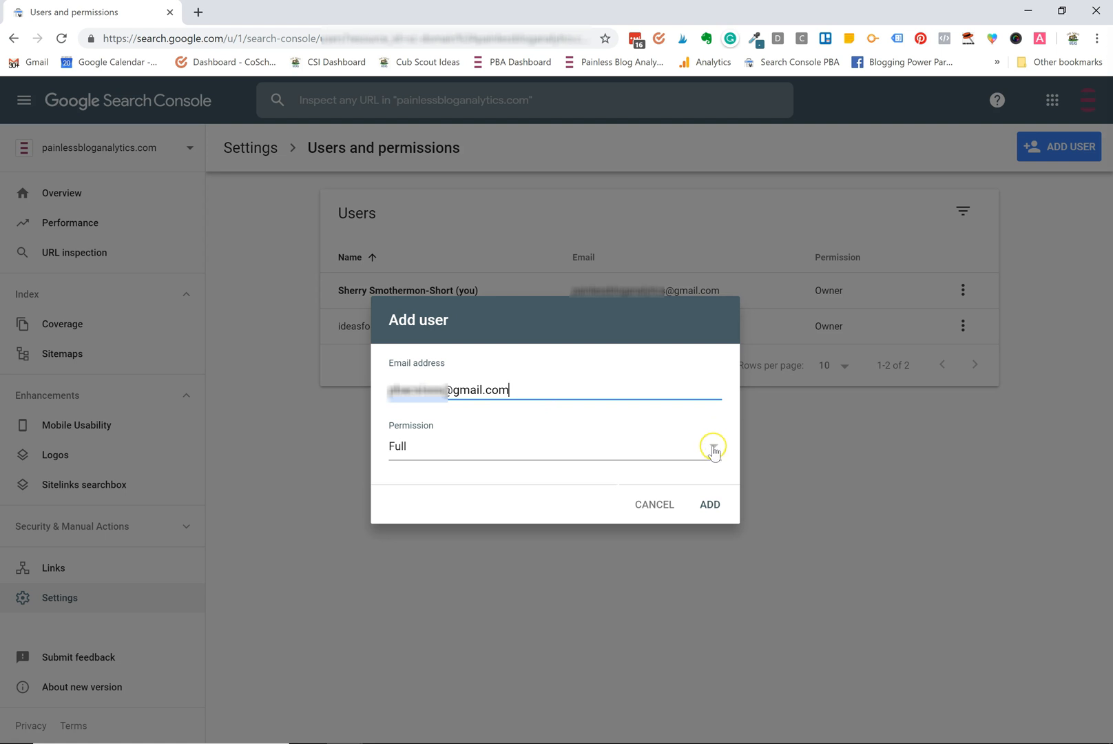
{"action": "left_click", "coordinate": [712, 447]}
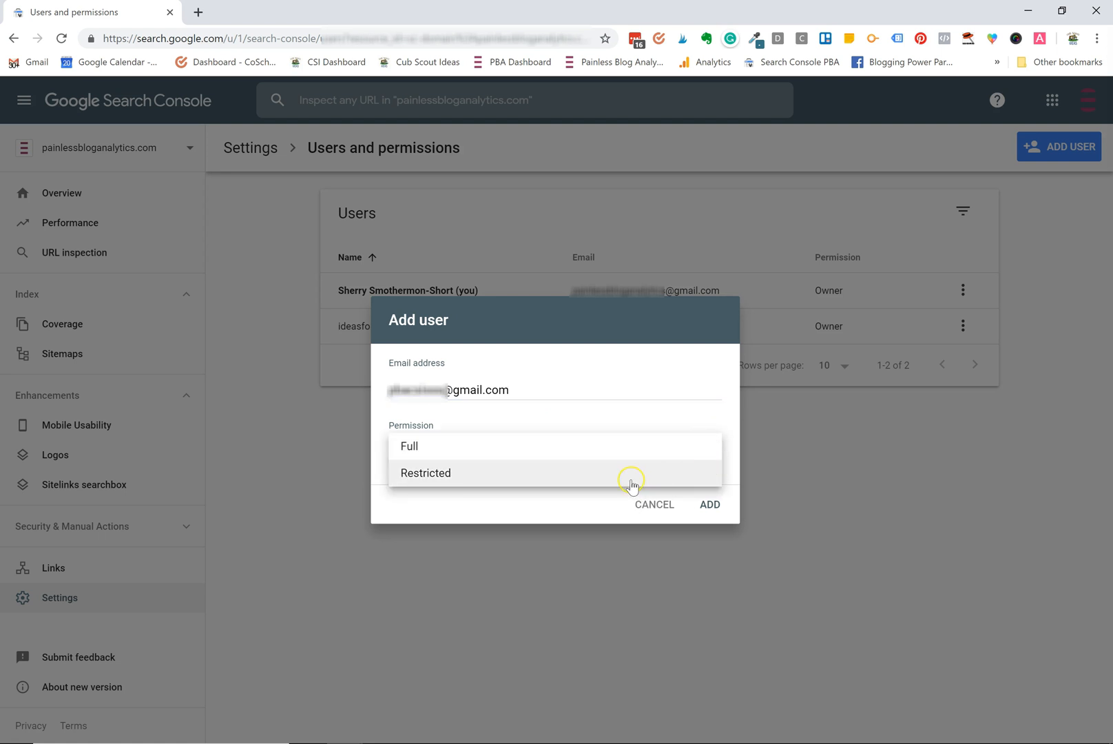
{"action": "left_click", "coordinate": [409, 447]}
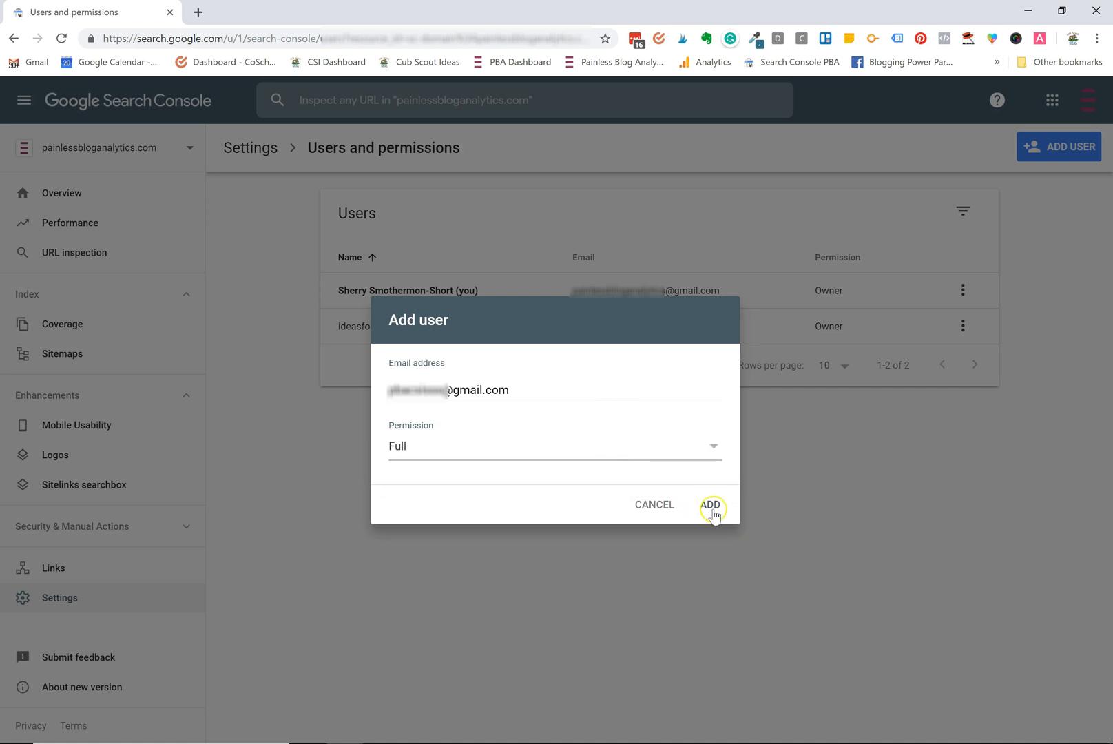
{"action": "left_click", "coordinate": [711, 504]}
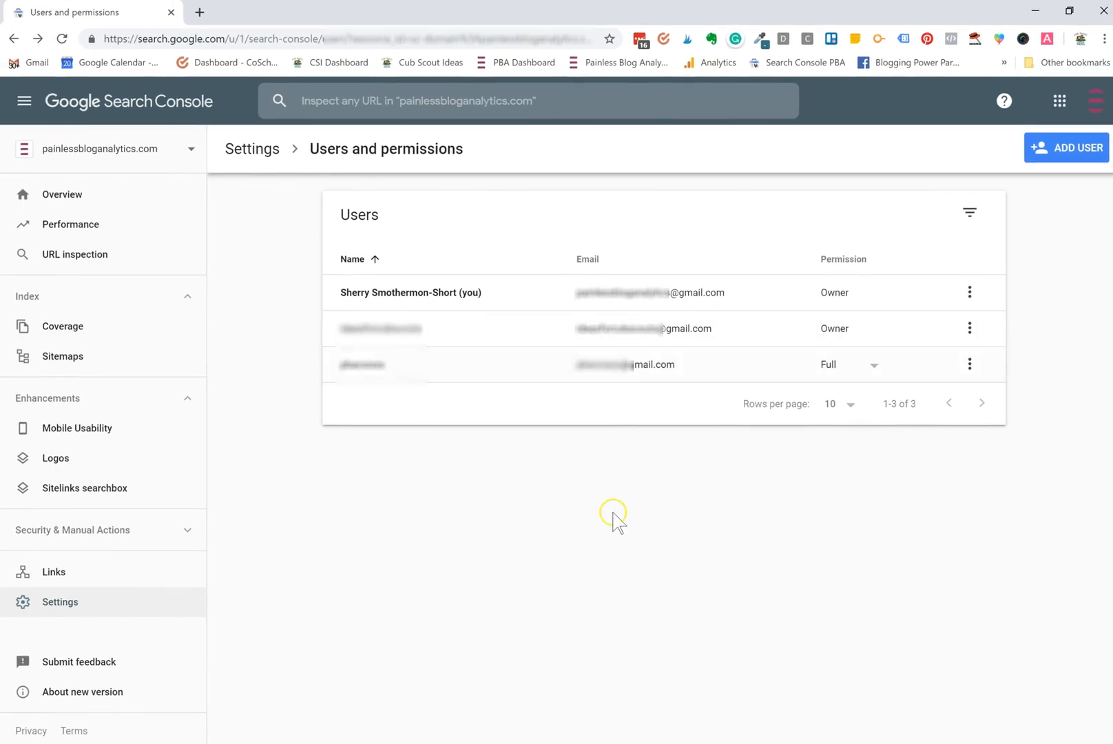
{"action": "mouse_move", "coordinate": [746, 369]}
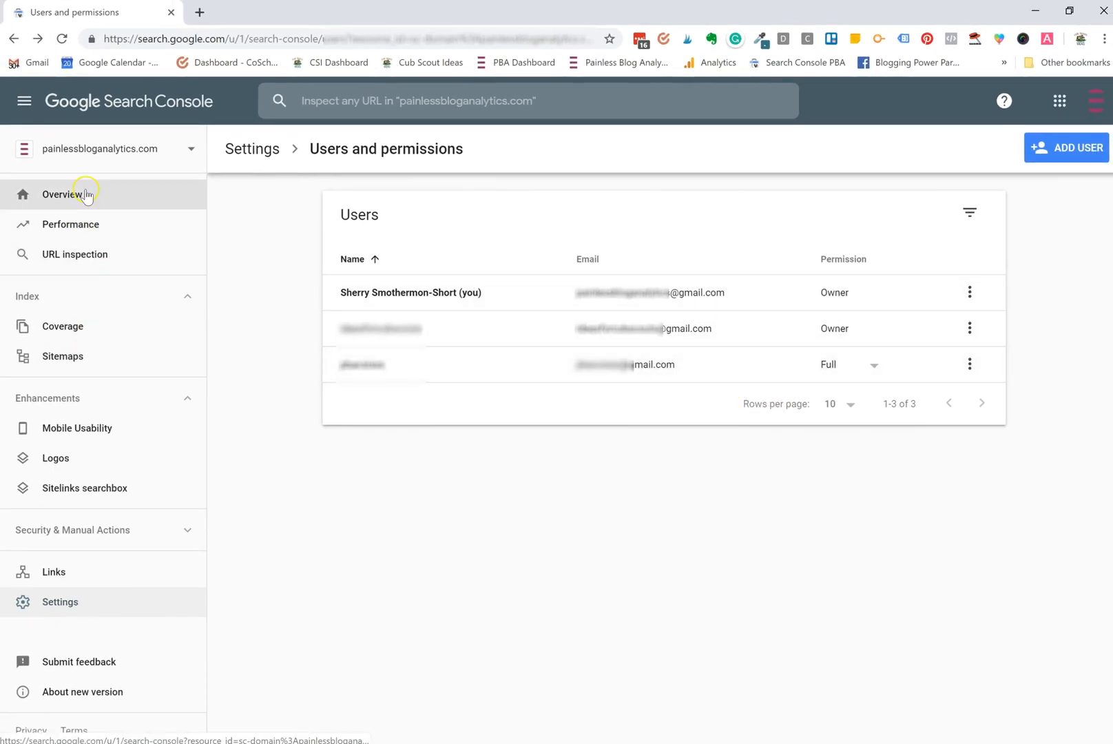
{"action": "left_click", "coordinate": [62, 194]}
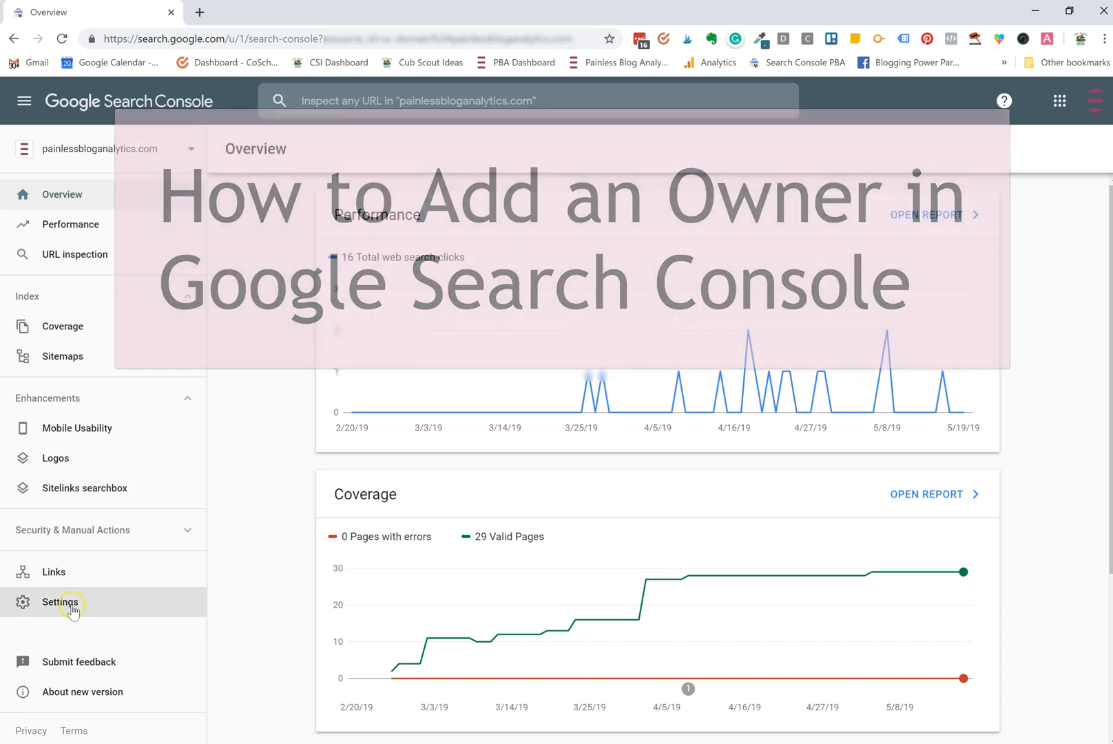
{"action": "left_click", "coordinate": [59, 602]}
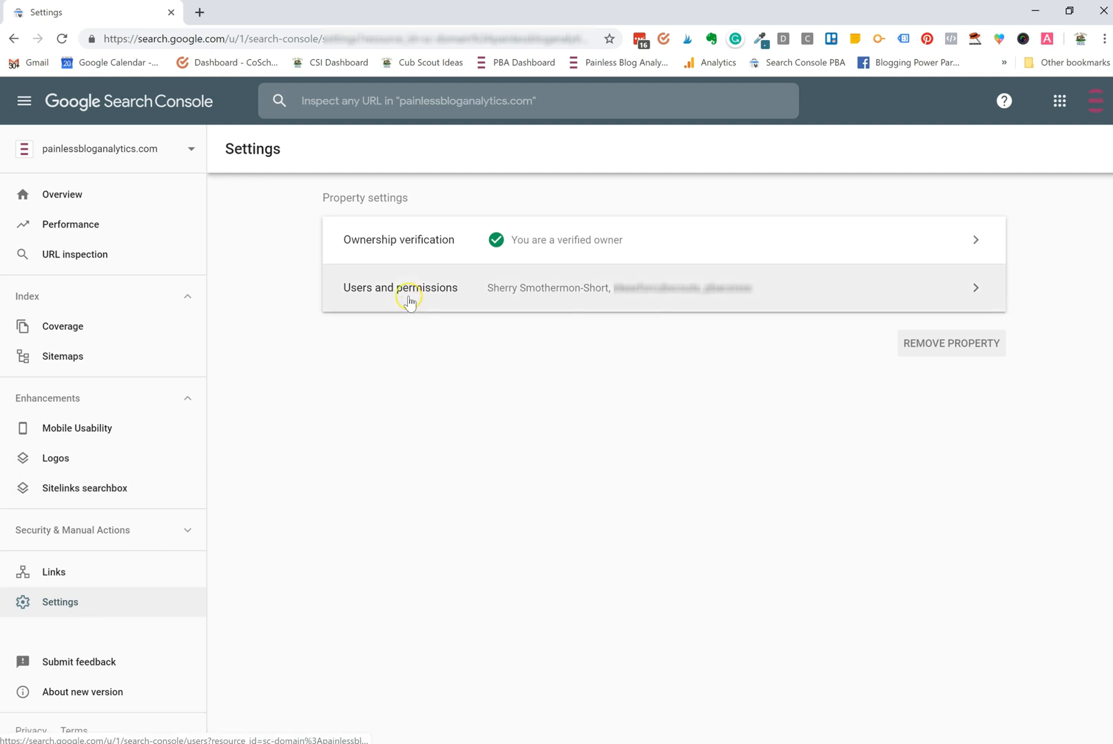
{"action": "left_click", "coordinate": [401, 288]}
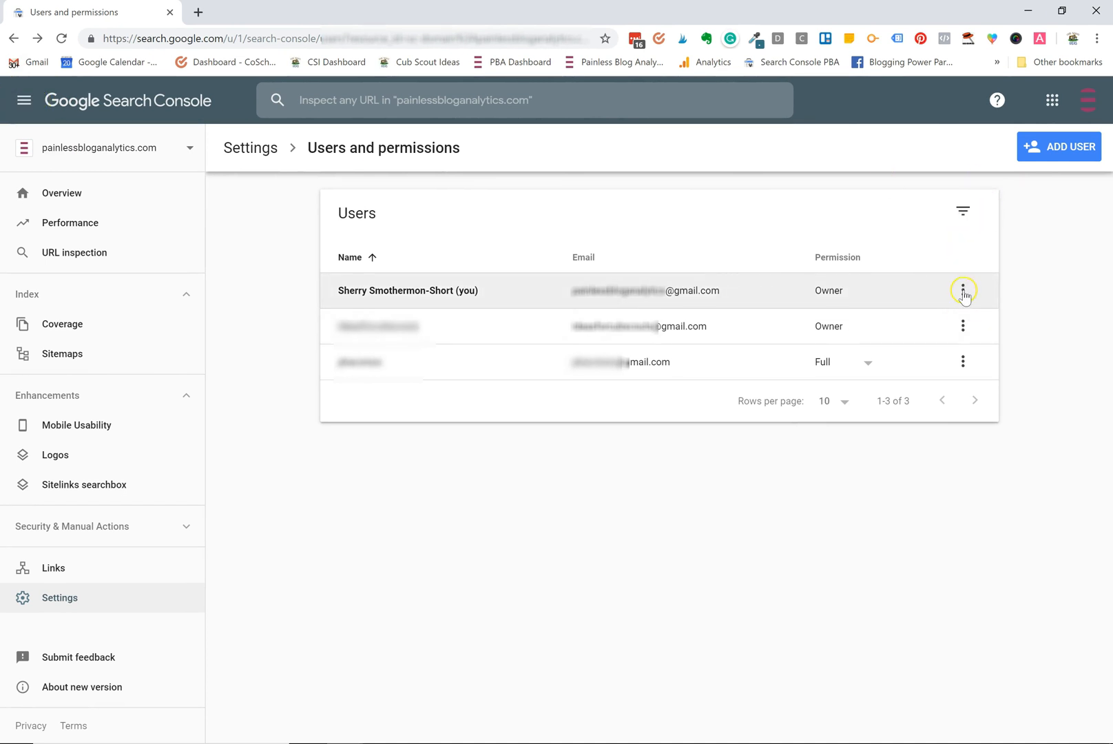
From your Owner row's menu choose Manage property owners, then pick painlessbloganalytics.com in Webmaster Central
{"action": "left_click", "coordinate": [963, 290]}
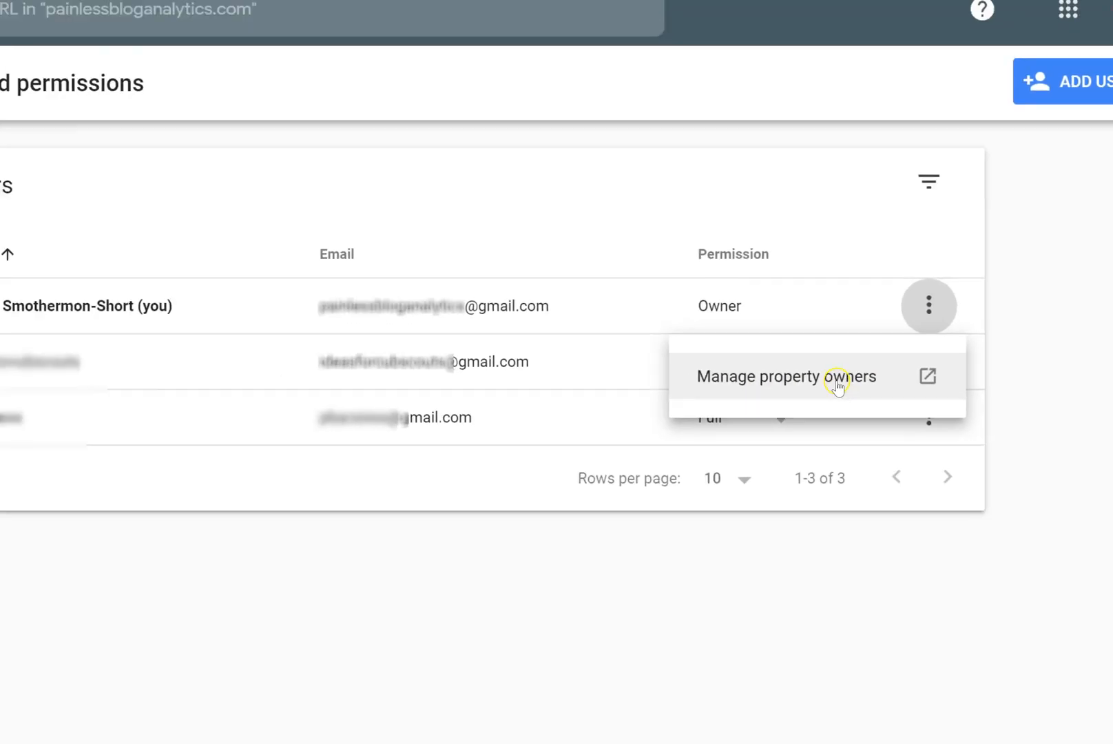
{"action": "left_click", "coordinate": [796, 376]}
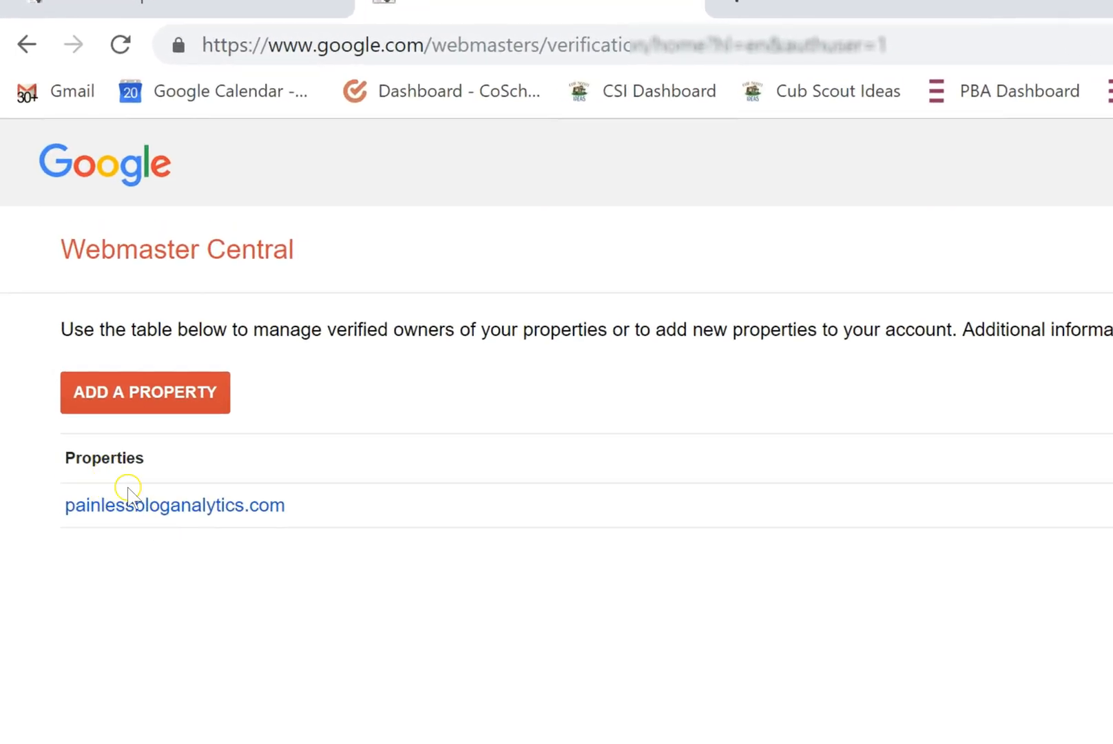
{"action": "left_click", "coordinate": [175, 504]}
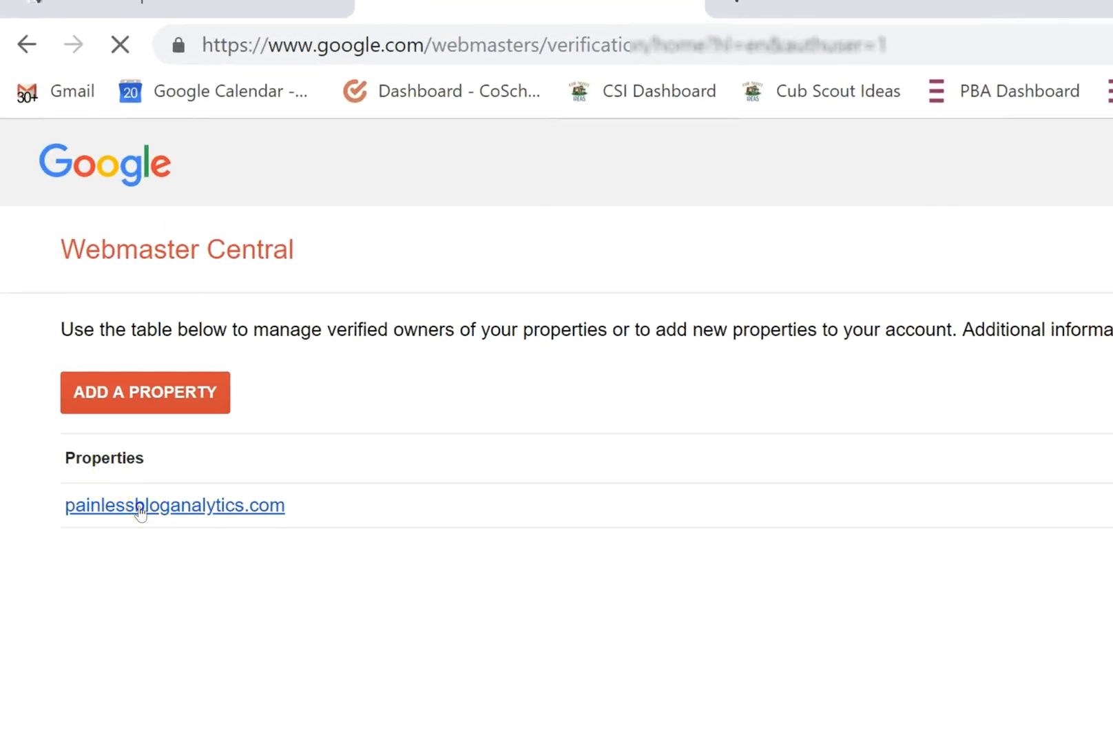
Load the painlessbloganalytics.com ownership page and scroll to the Verified owners section
{"action": "left_click", "coordinate": [175, 504]}
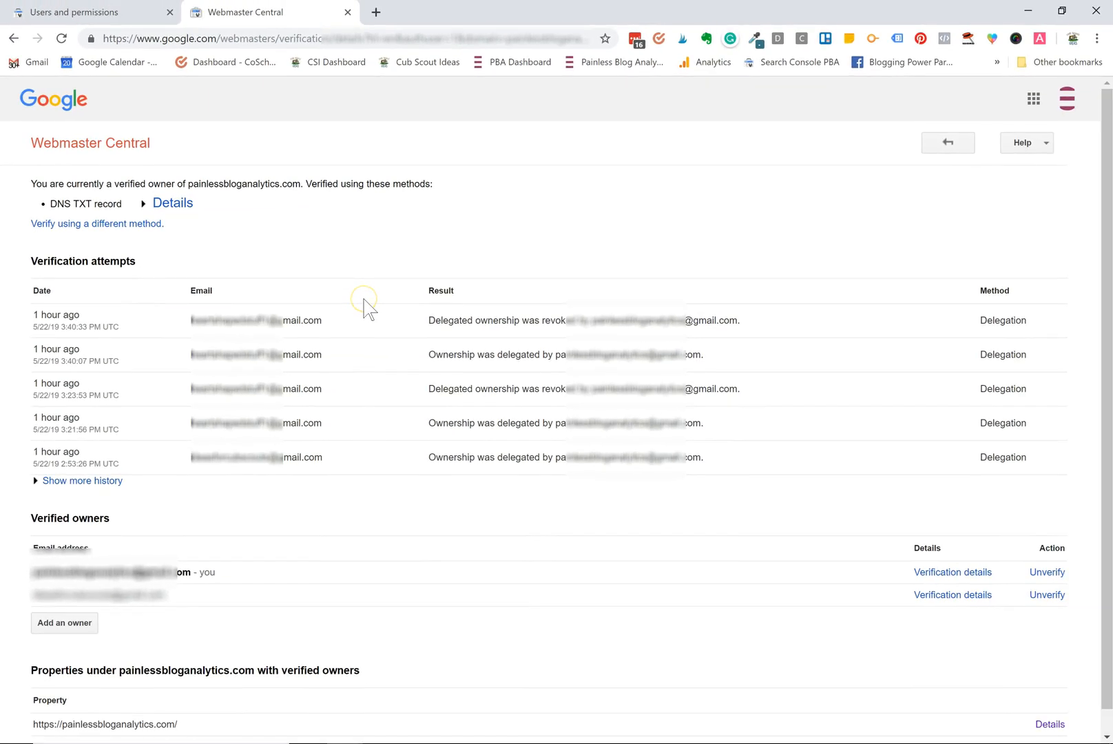
{"action": "mouse_move", "coordinate": [380, 283]}
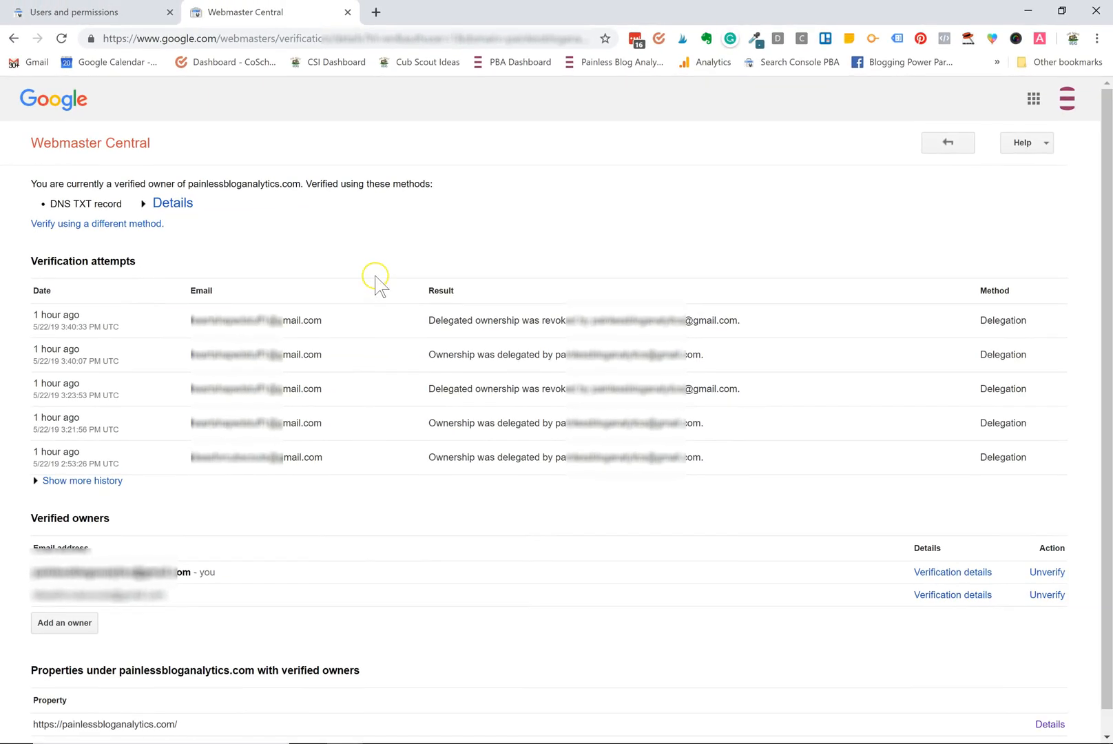
{"action": "mouse_move", "coordinate": [135, 295]}
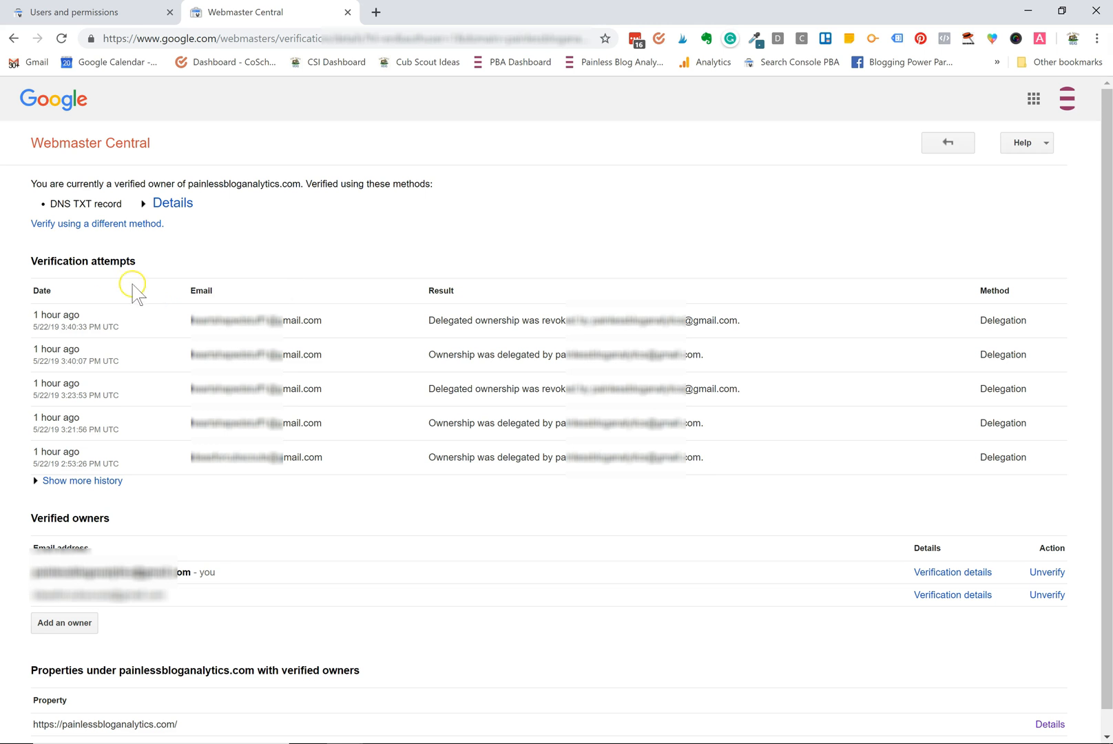
{"action": "mouse_move", "coordinate": [164, 456]}
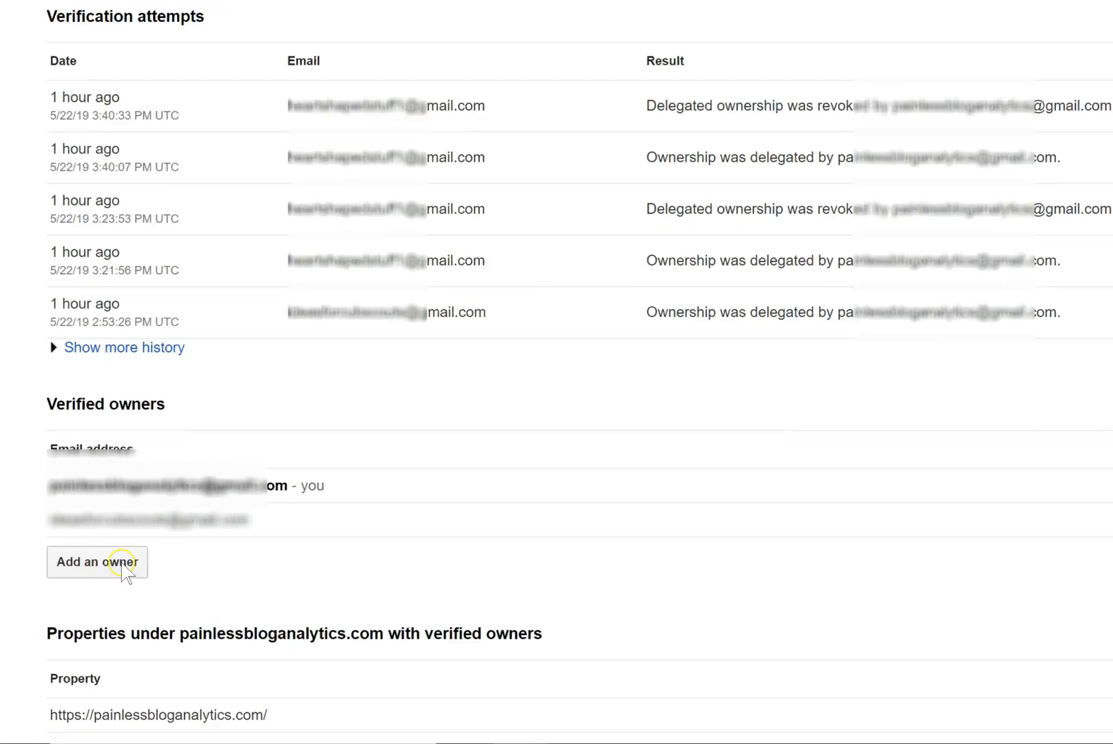
{"action": "scroll", "scroll_direction": "down", "scroll_amount": 3}
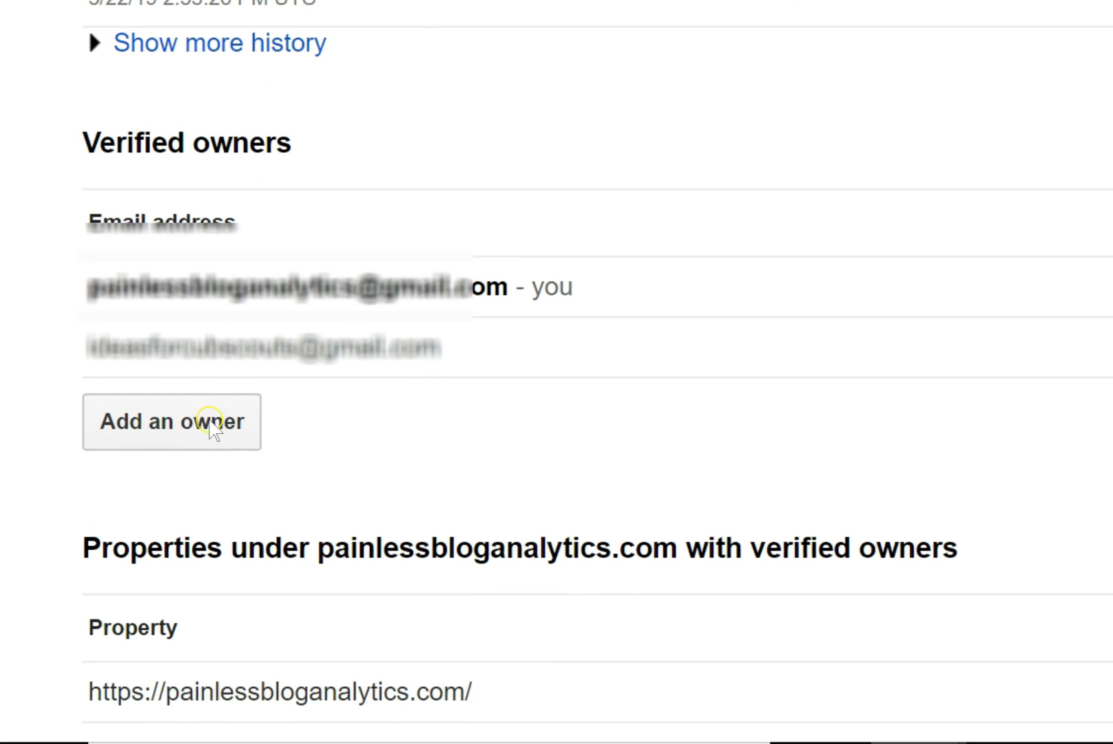
Add the new user's gmail address as a verified owner and dismiss the delegation verification details
{"action": "left_click", "coordinate": [172, 421]}
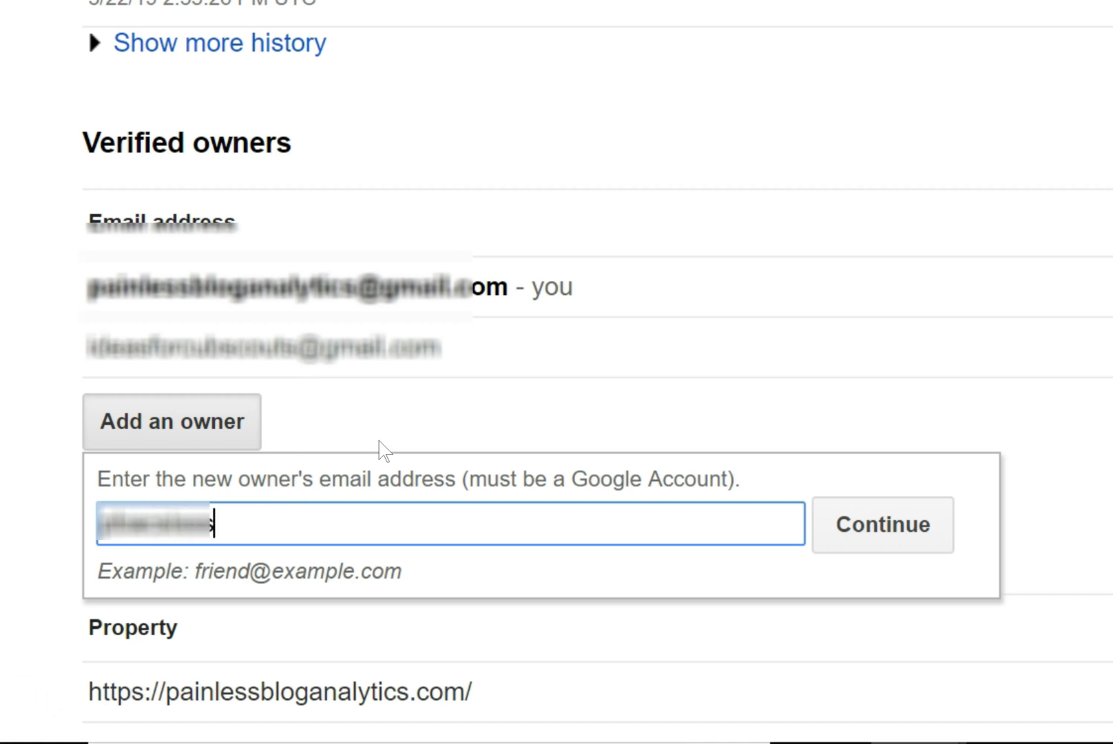
{"action": "type", "text": "@gmail.com"}
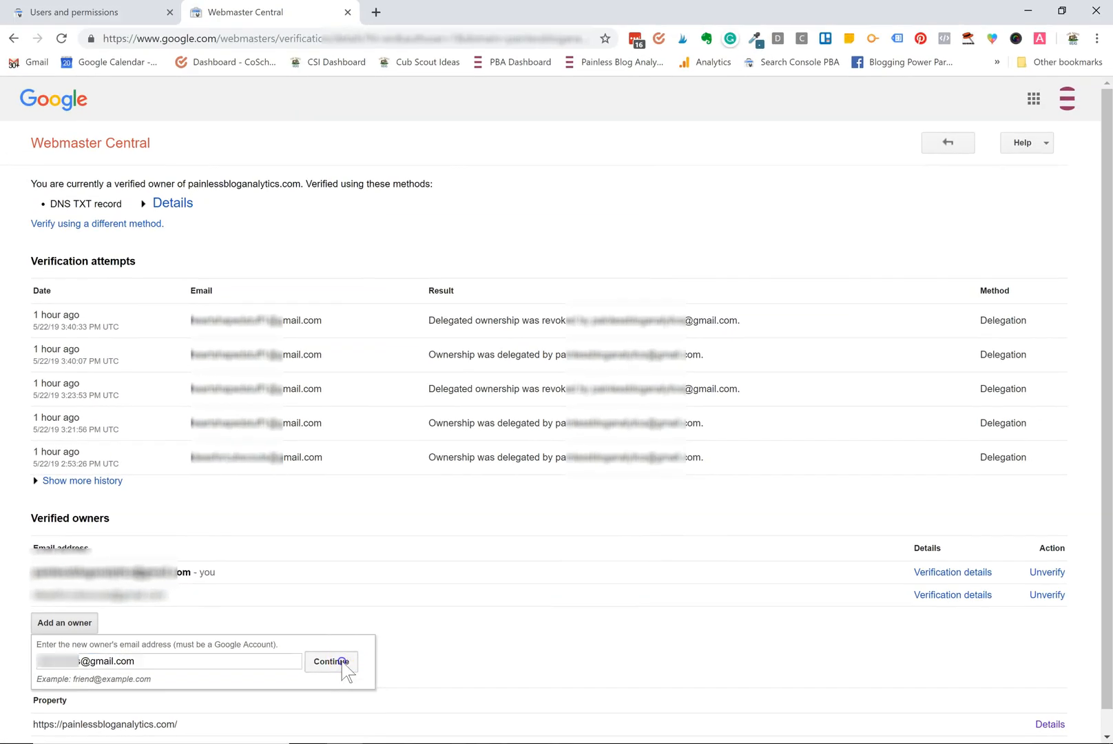
{"action": "left_click", "coordinate": [332, 661]}
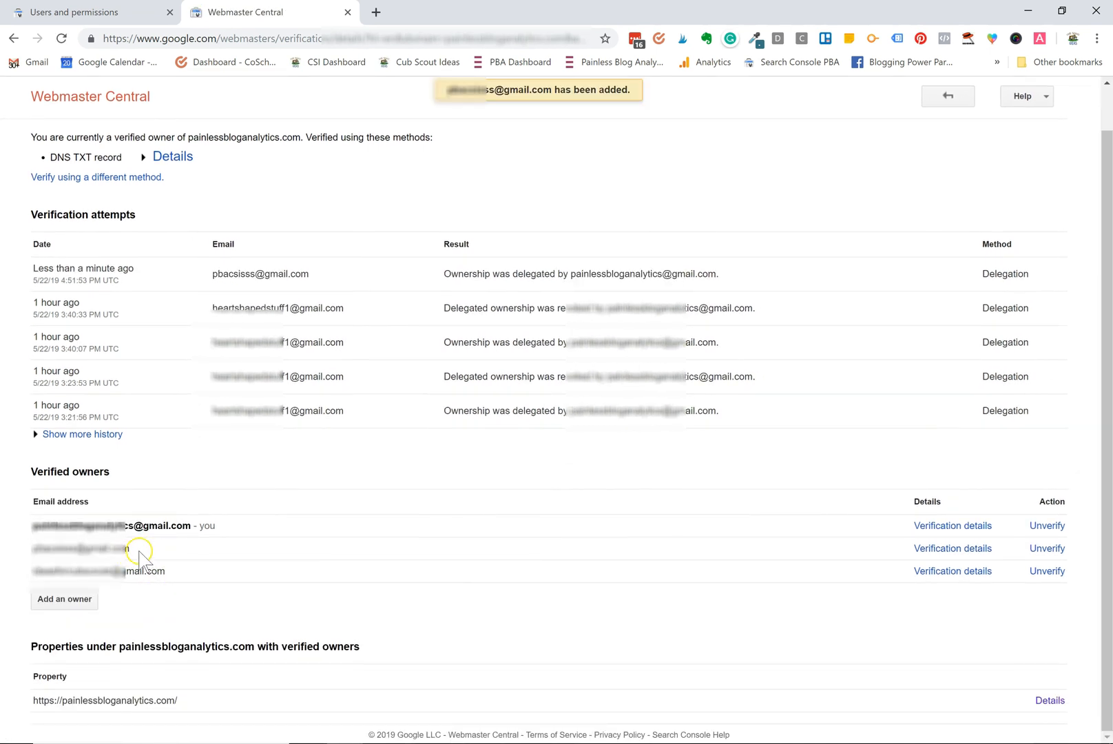
{"action": "mouse_move", "coordinate": [482, 542]}
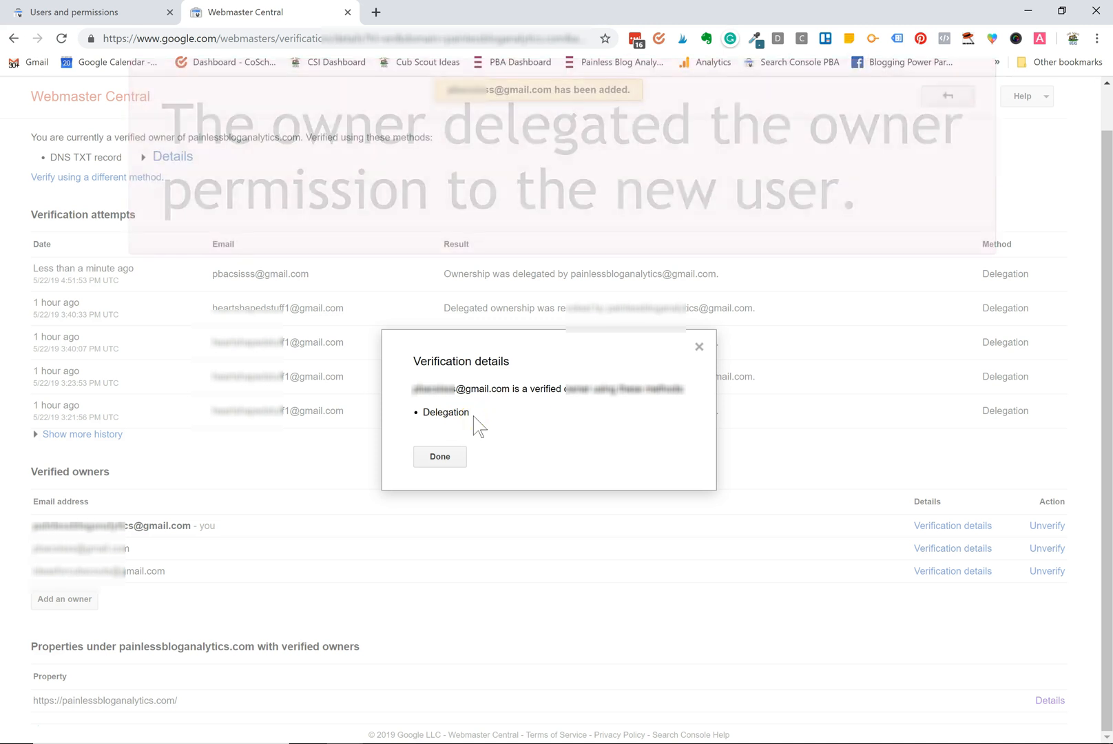
{"action": "left_click", "coordinate": [440, 455]}
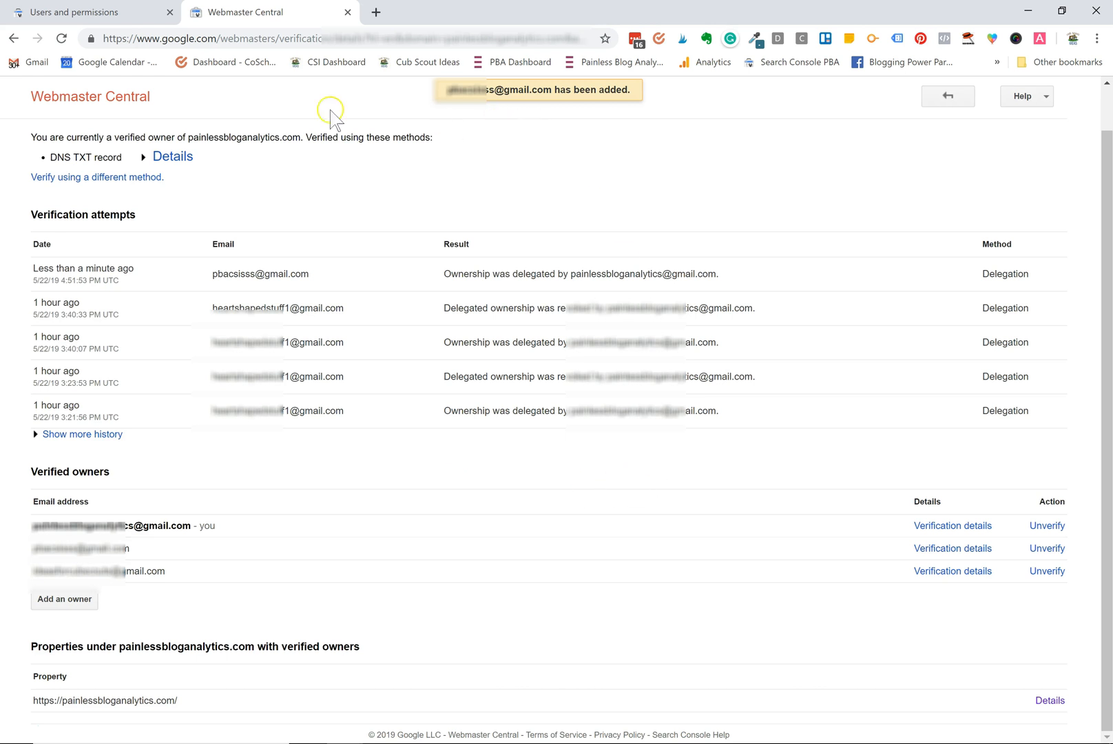
{"action": "mouse_move", "coordinate": [347, 13]}
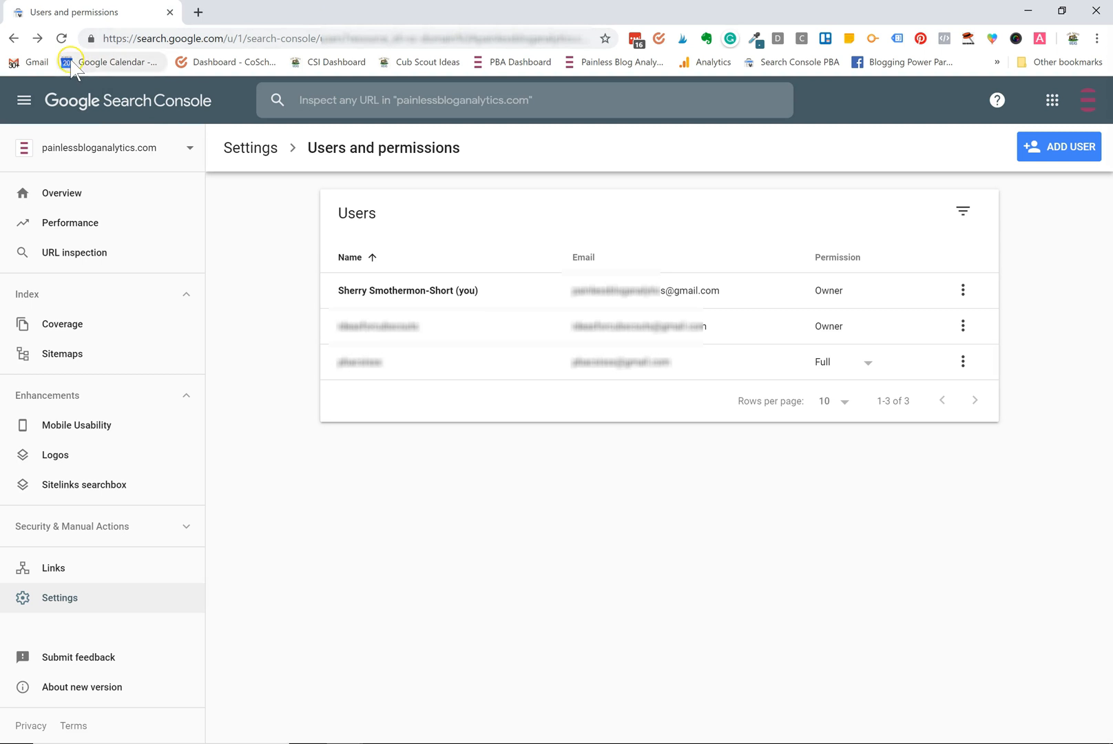
Reload Users and permissions to show the new user as Owner, then return to the overview
{"action": "left_click", "coordinate": [842, 361]}
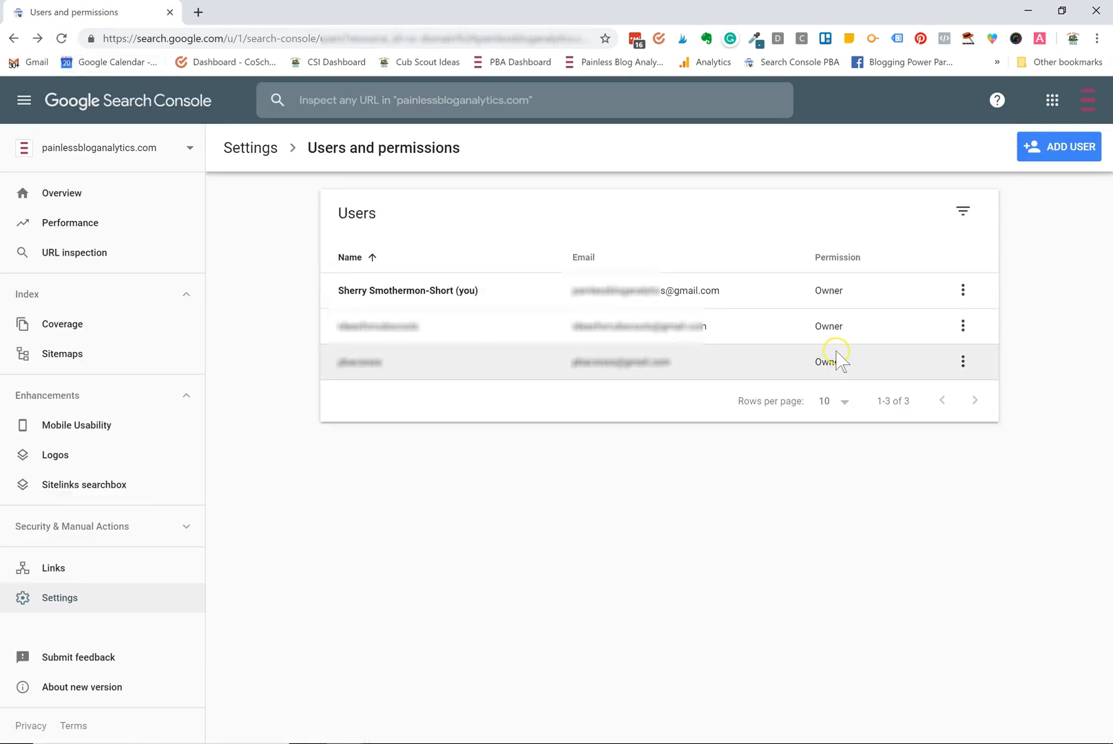
{"action": "mouse_move", "coordinate": [687, 473]}
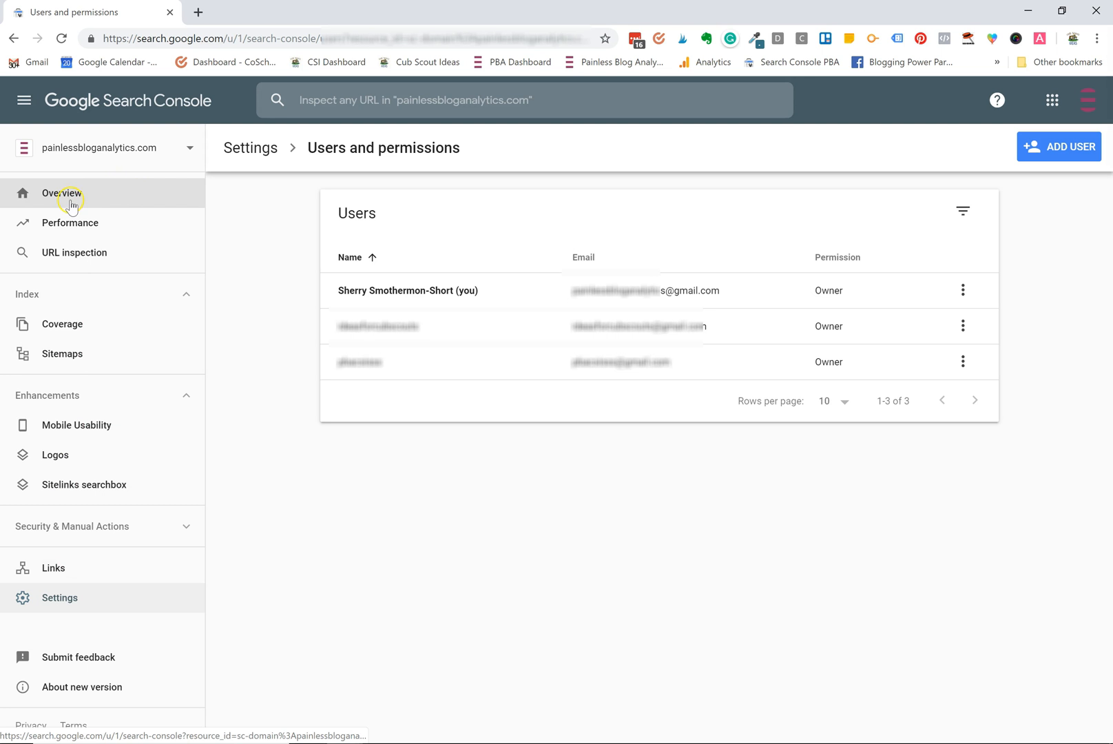
{"action": "left_click", "coordinate": [62, 193]}
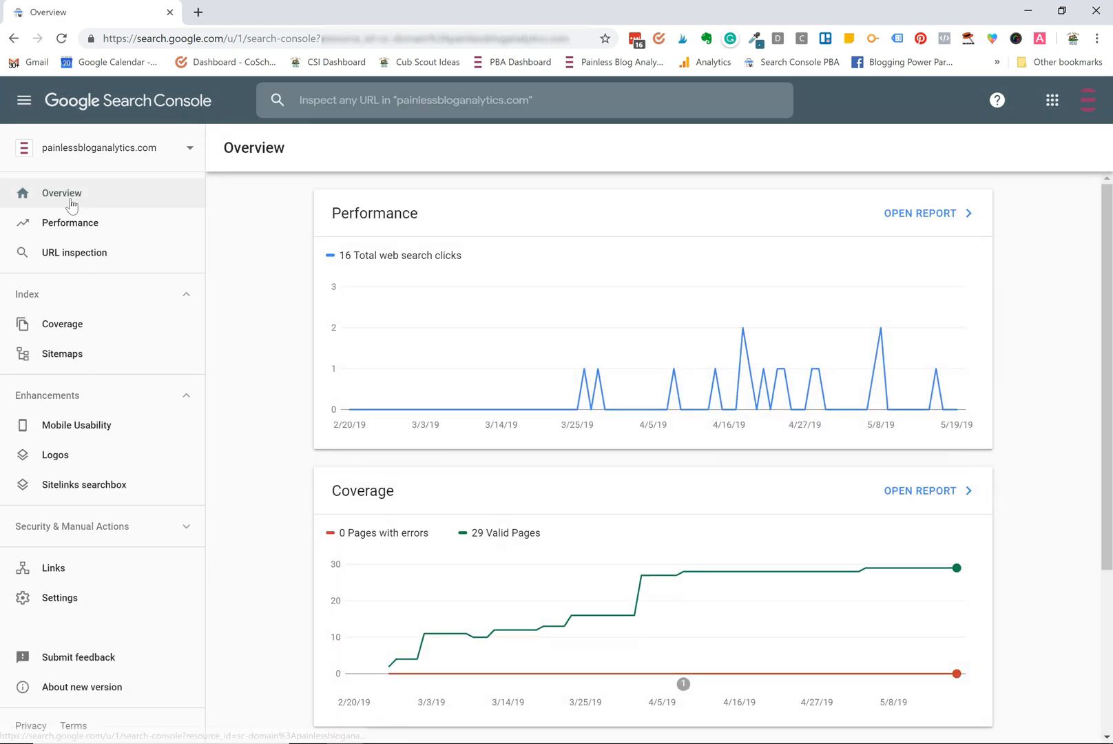